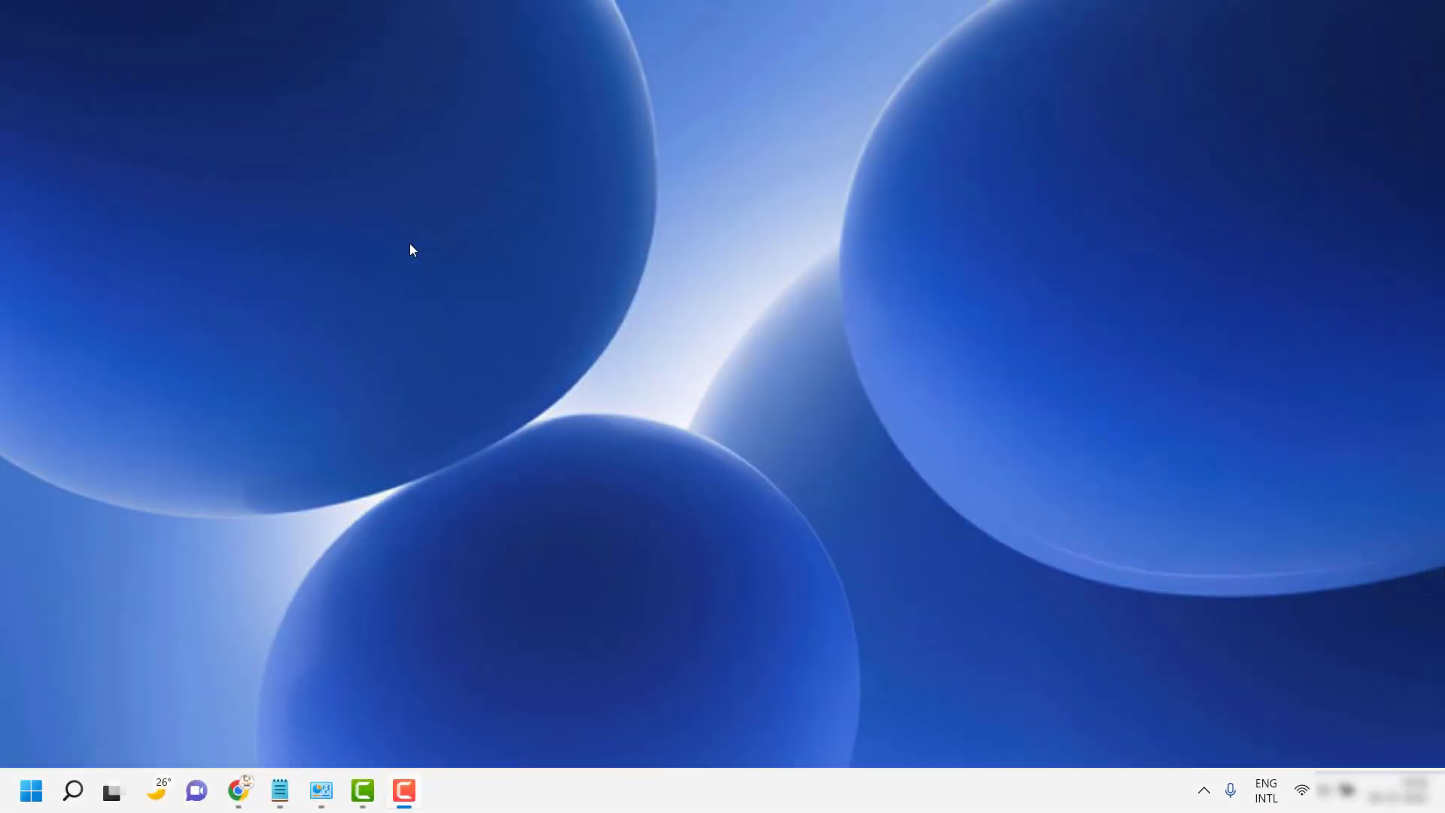
mouse_move(386, 396)
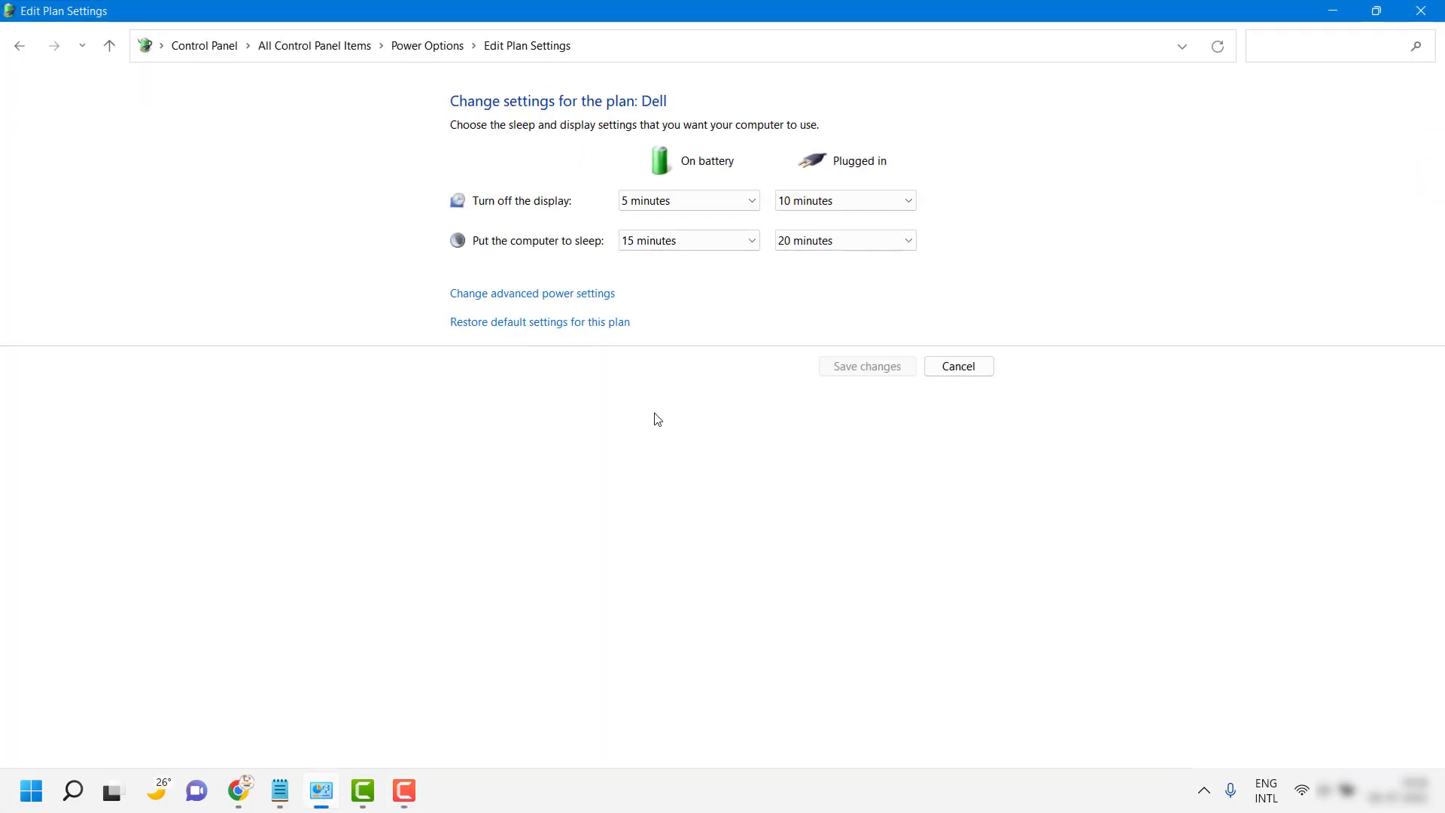
Step: Close the power settings windows and search for Command Prompt in Windows Search
click(532, 294)
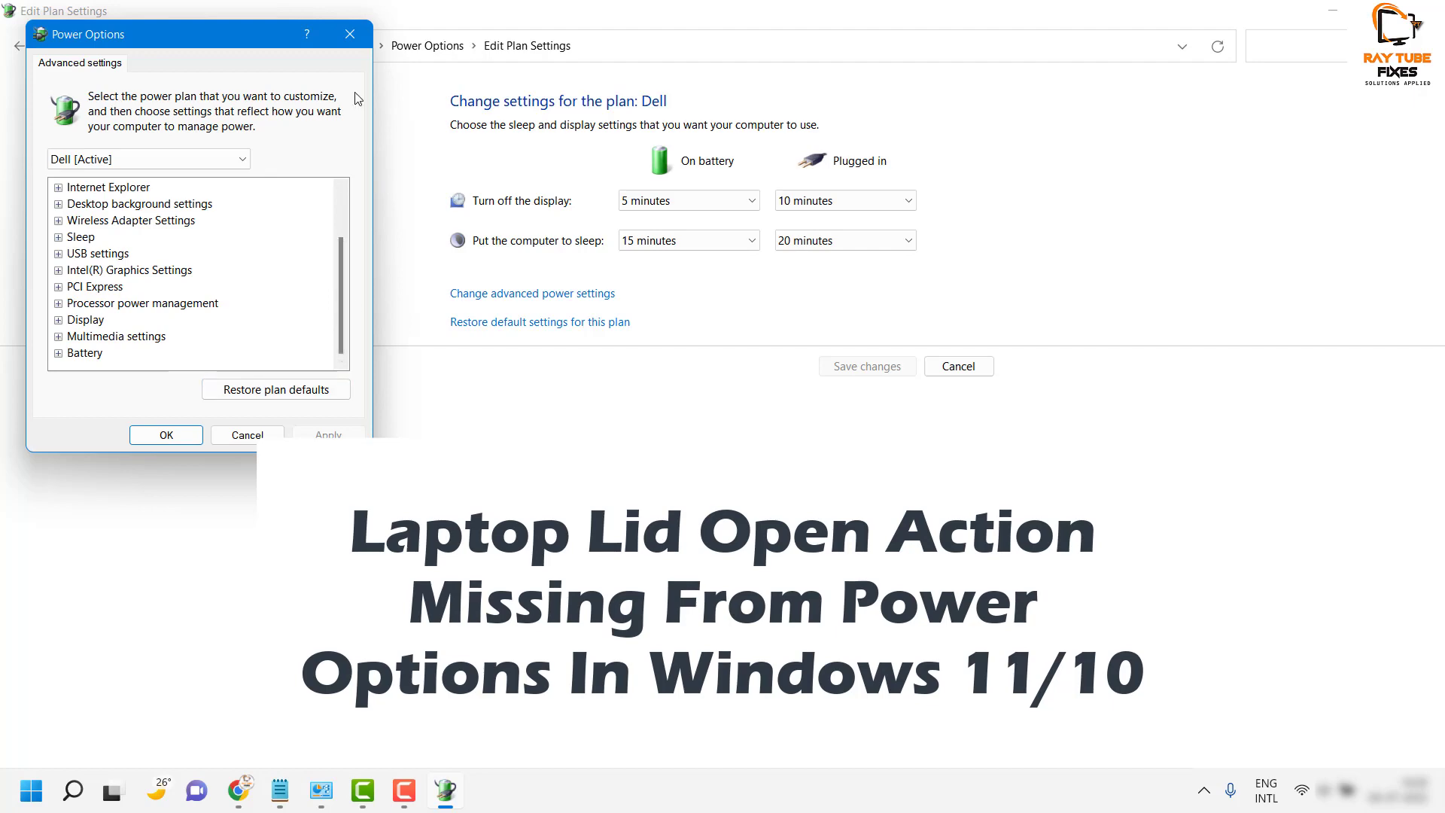
click(247, 435)
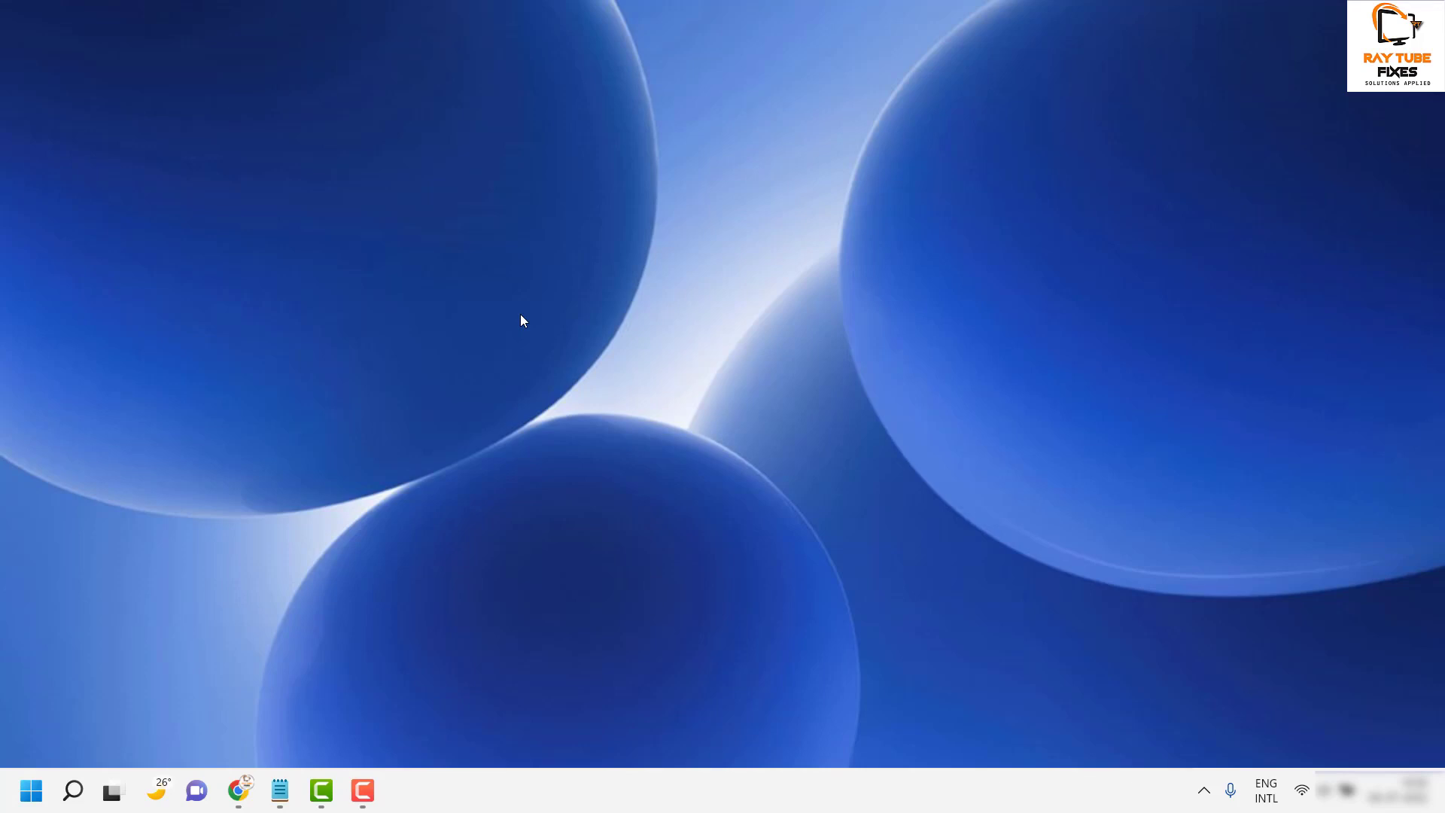
mouse_move(73, 801)
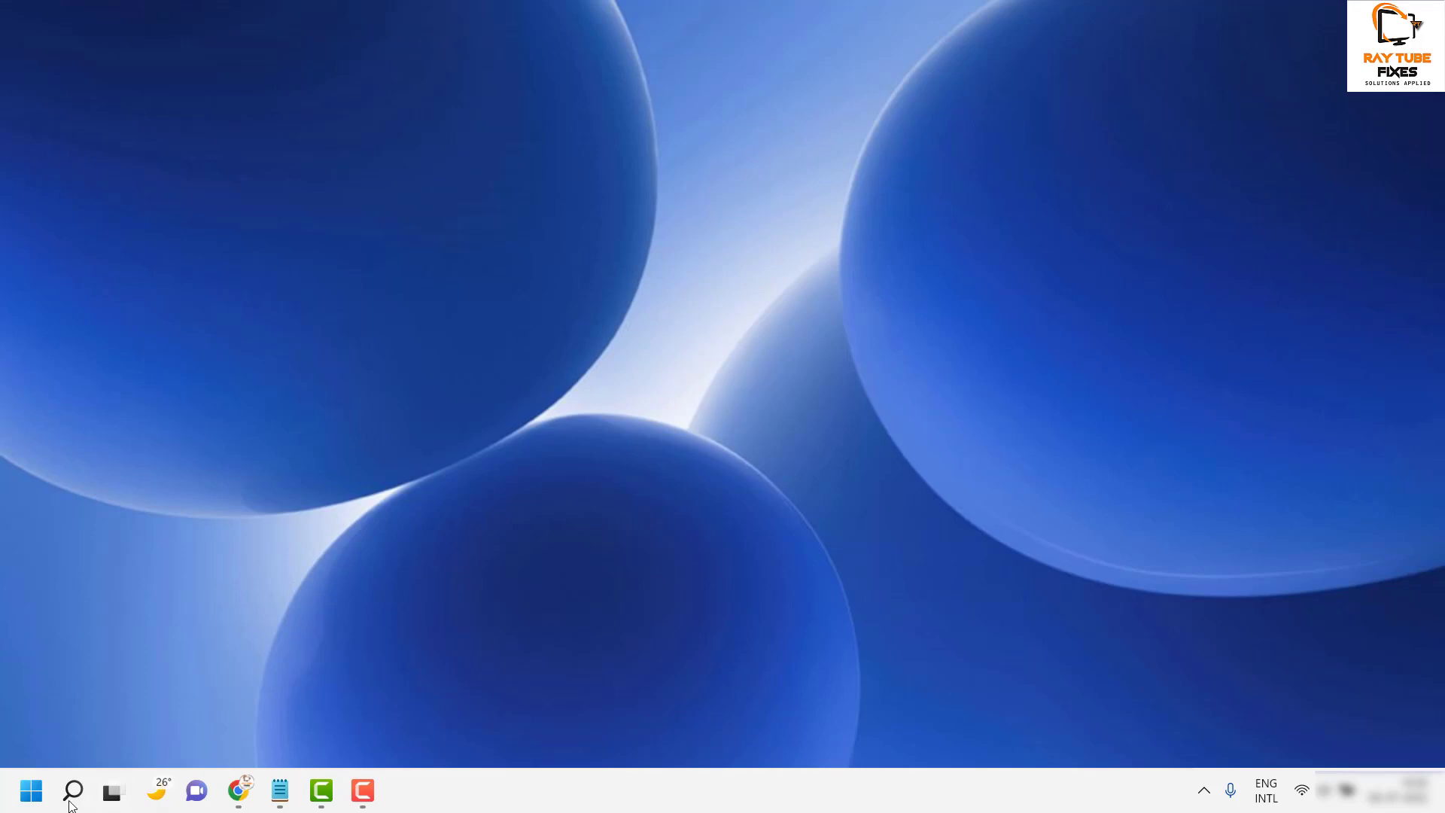
click(73, 792)
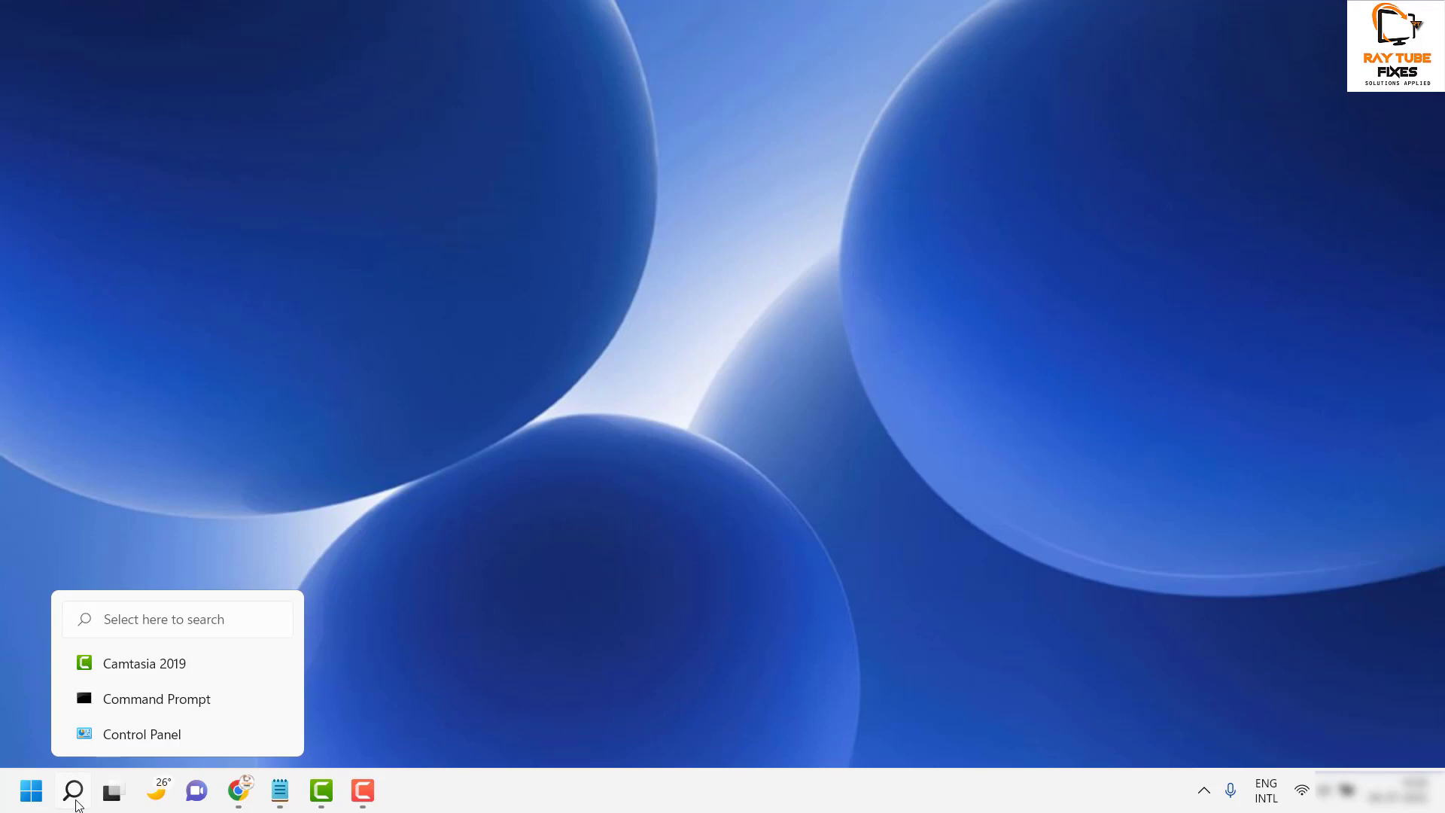
click(72, 789)
text(command)
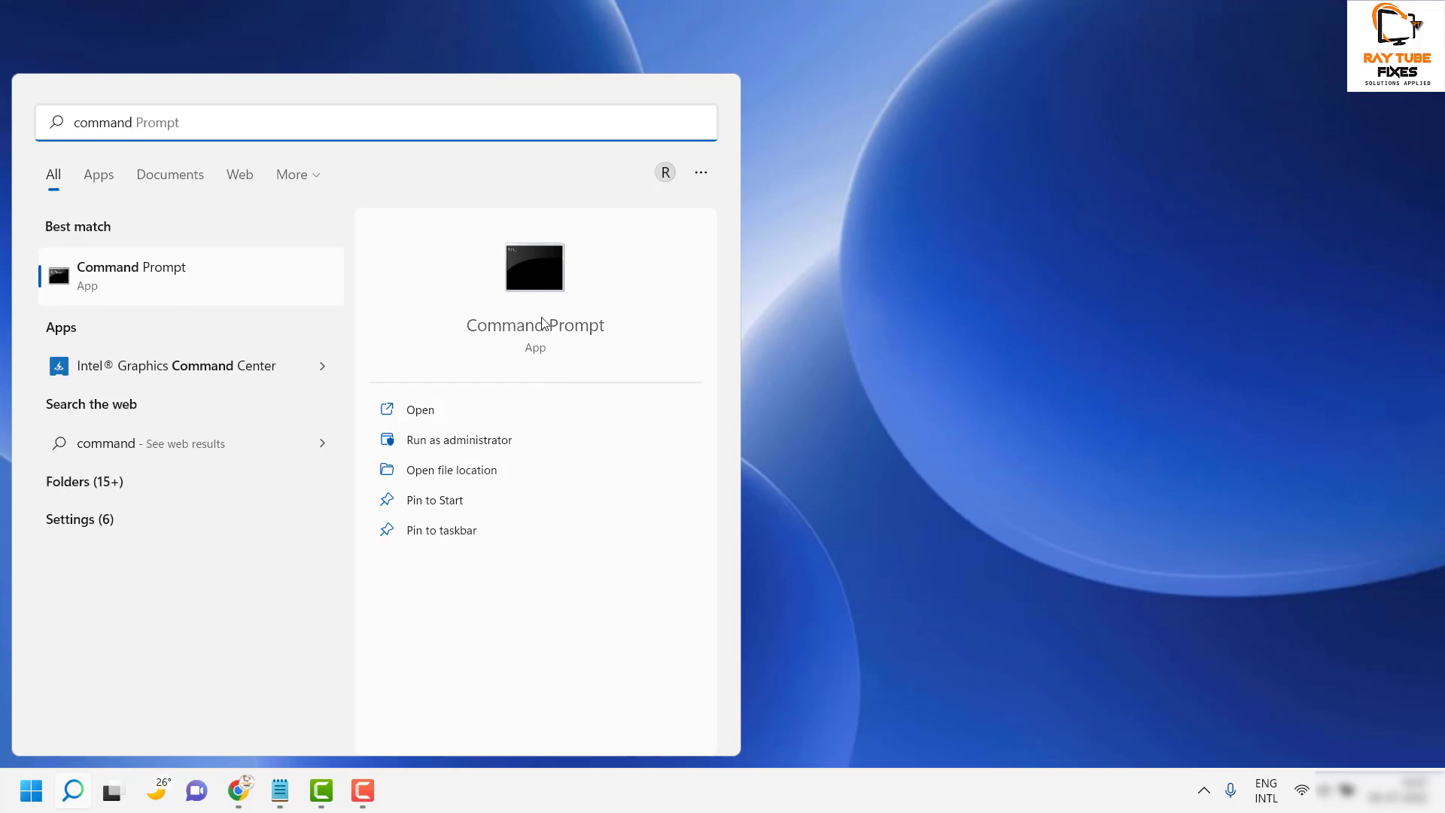
mouse_move(453, 445)
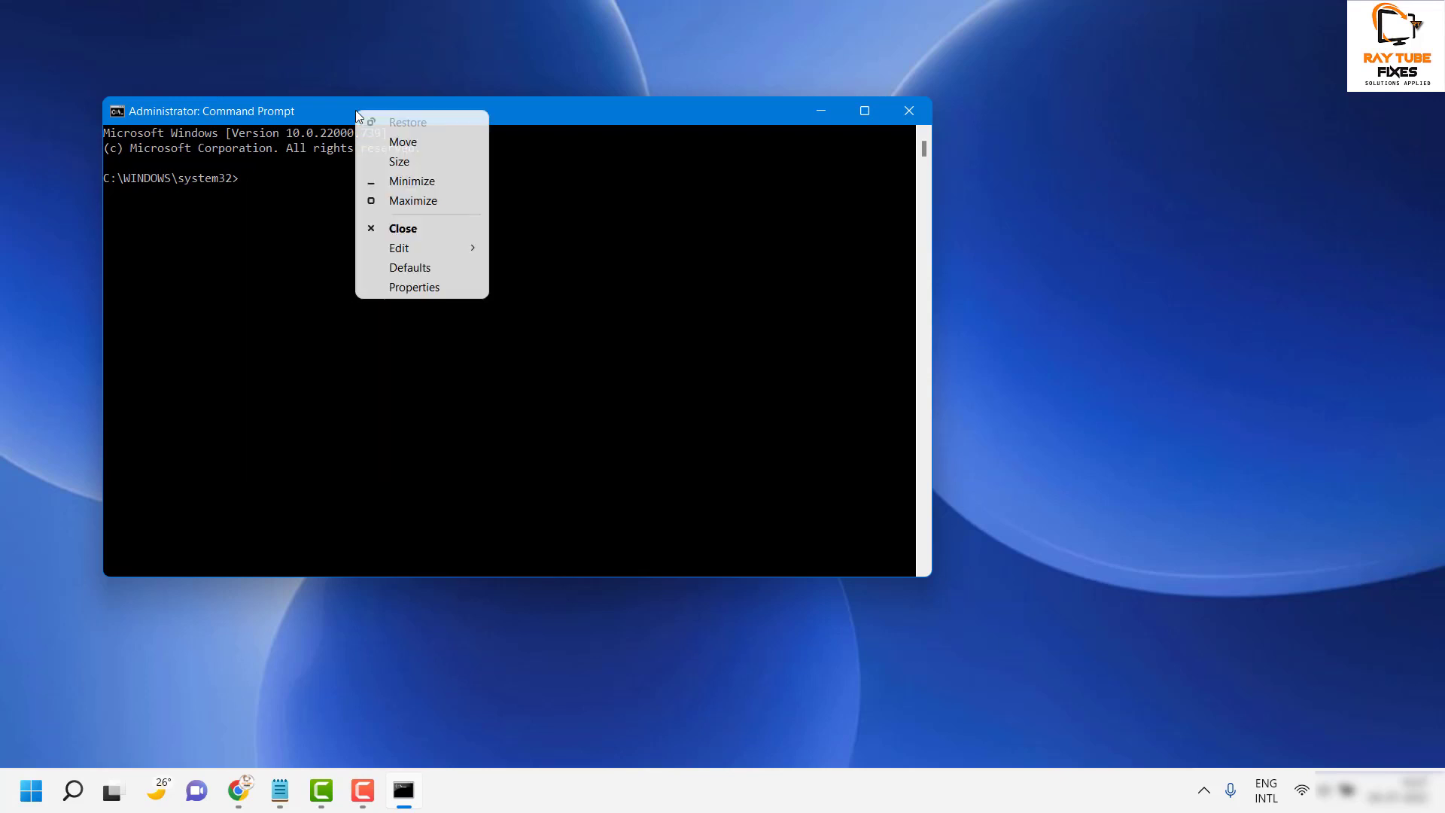
Step: Paste and run the powercfg -attributes command for the lid open action, then close the console
click(399, 247)
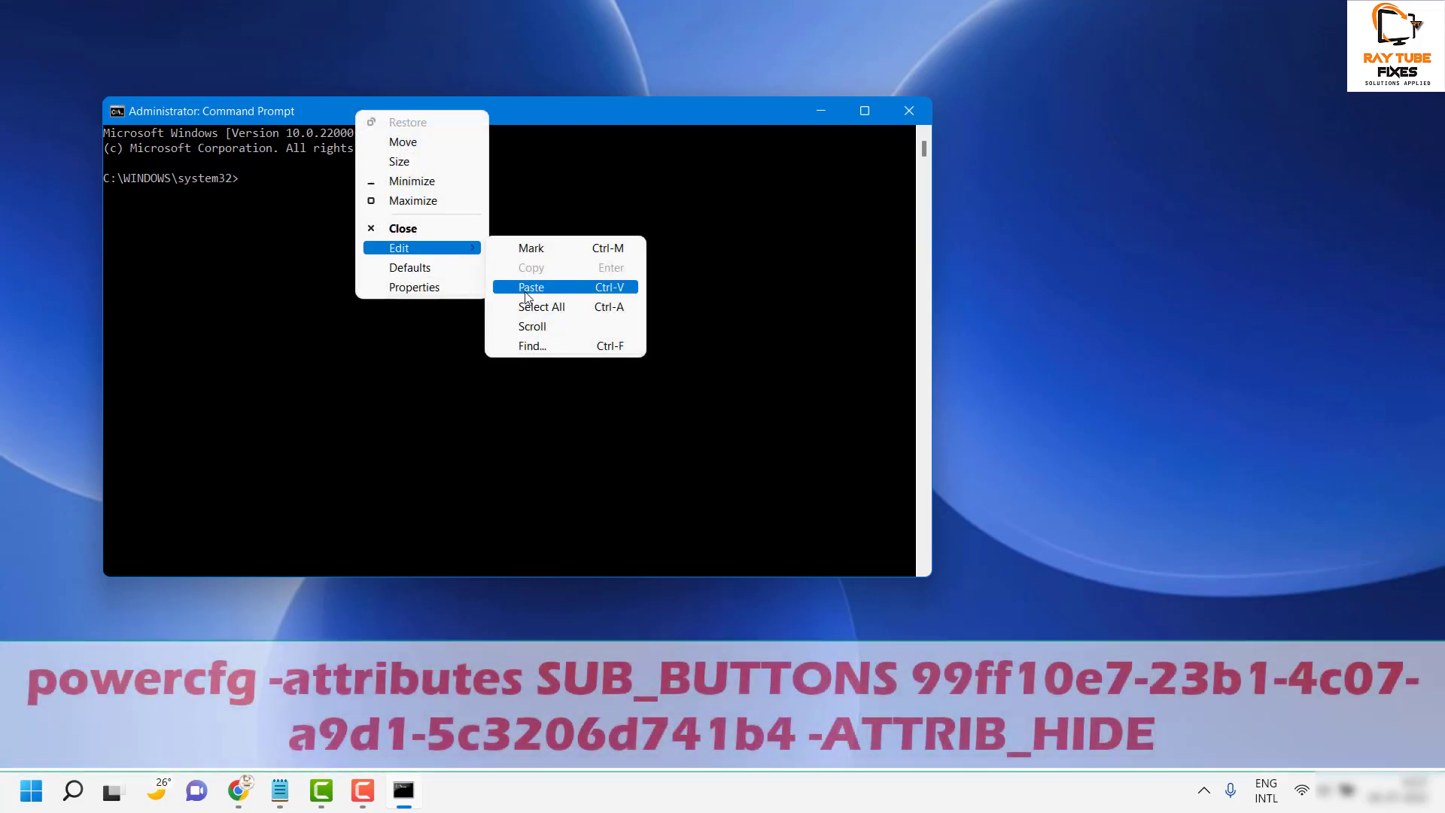
click(532, 286)
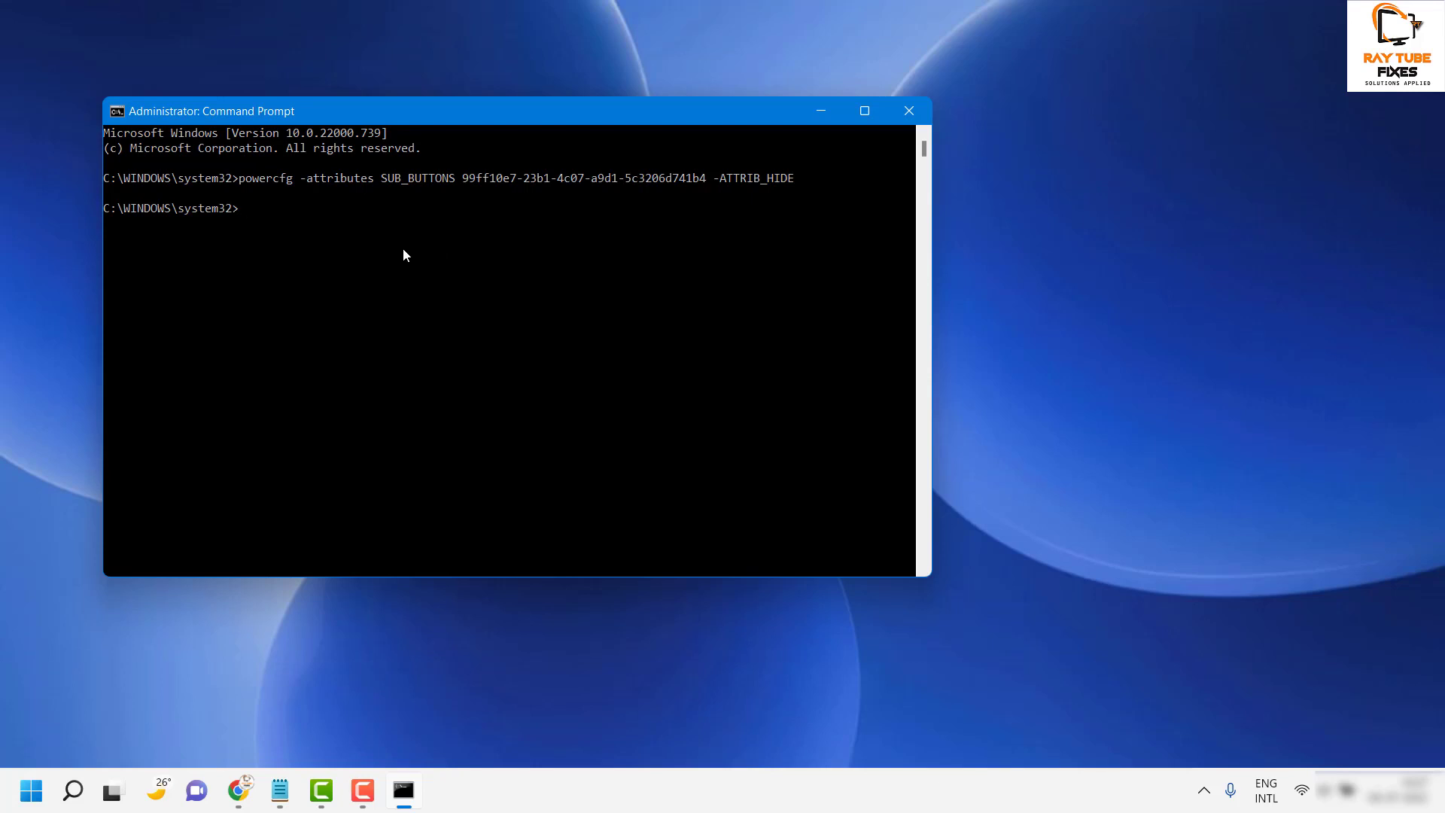
mouse_move(891, 117)
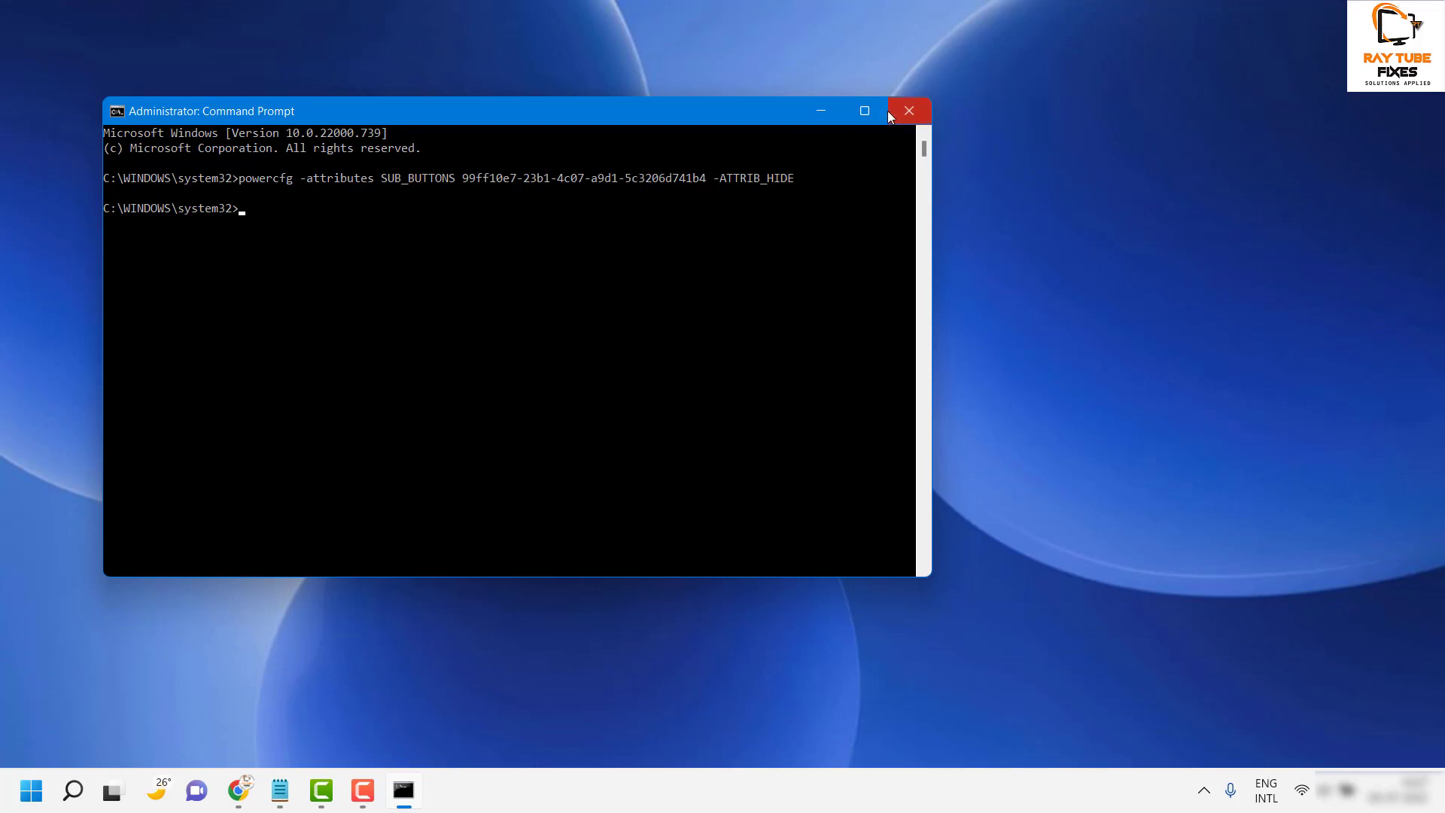
click(910, 111)
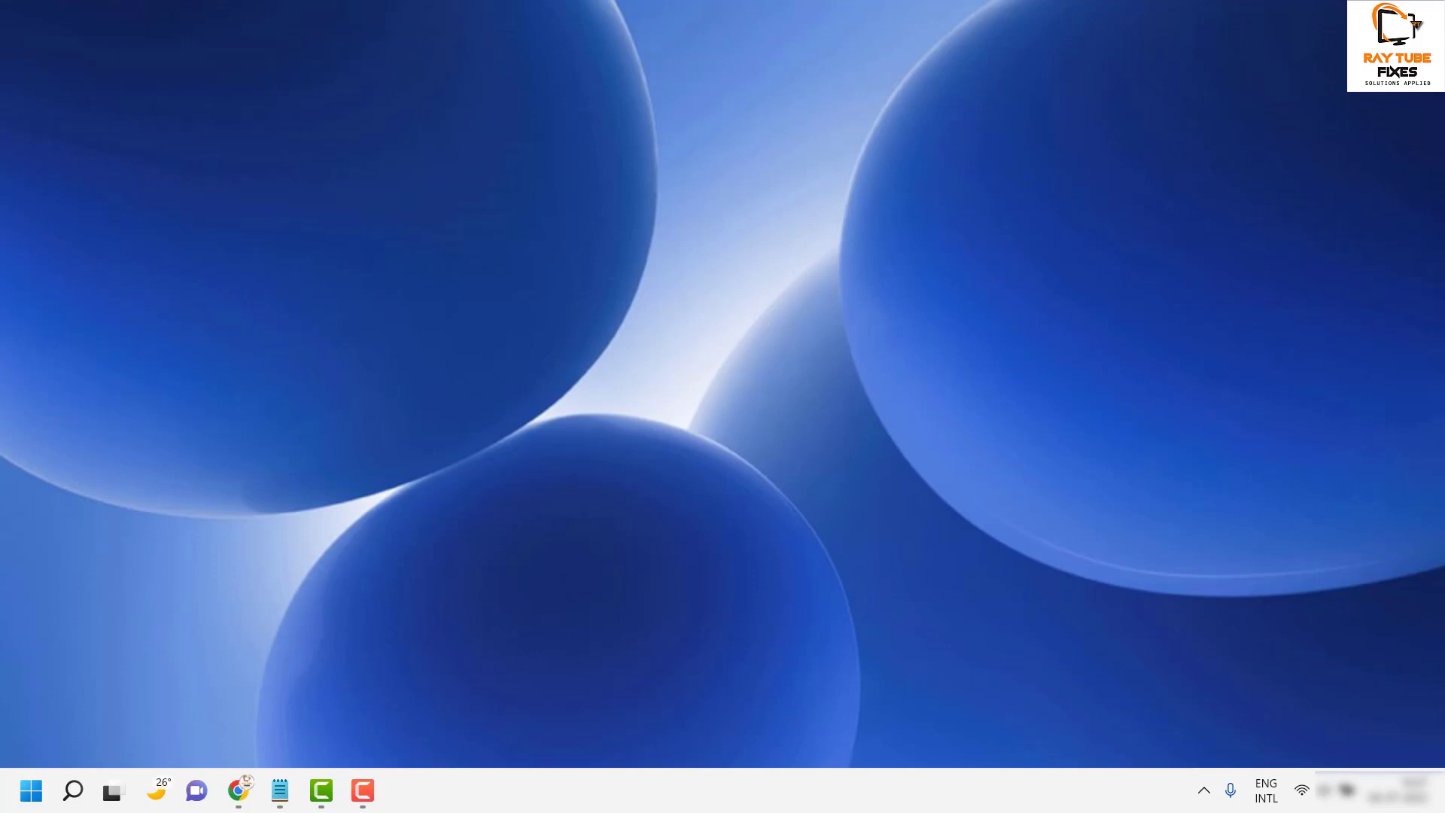
mouse_move(377, 533)
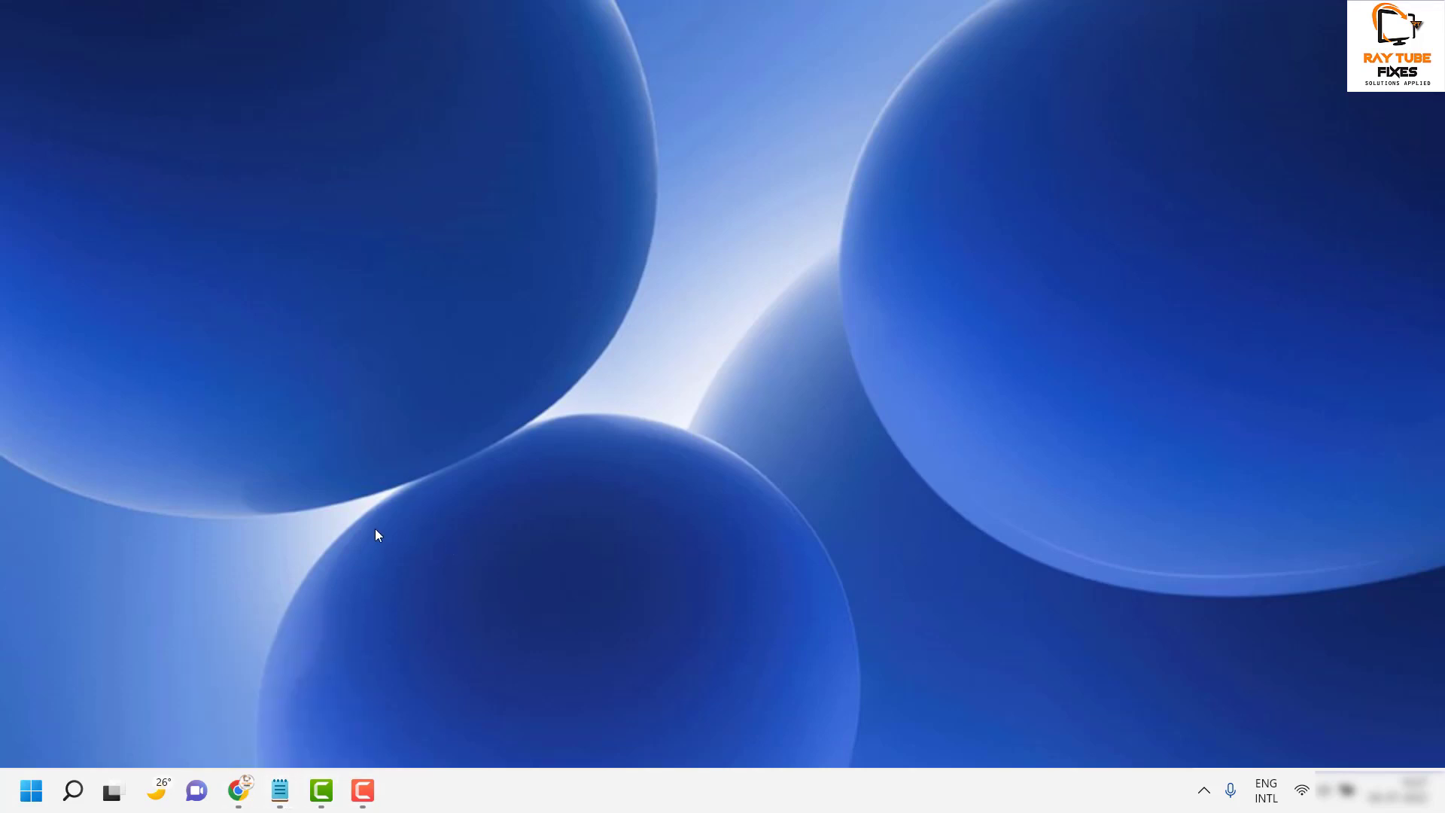
Step: Launch Control Panel via the control command and show all items as large icons
click(30, 790)
text(con)
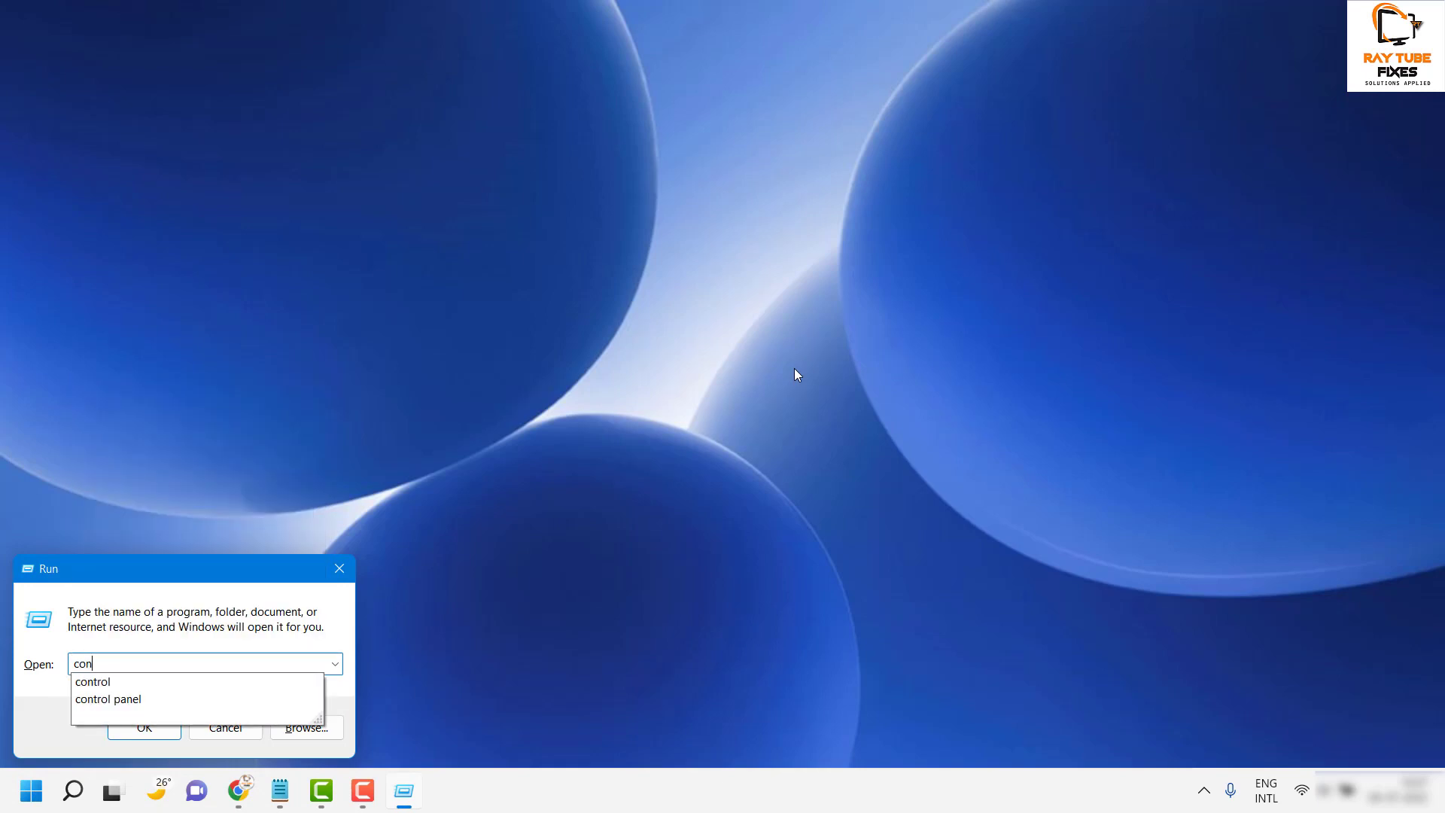
click(145, 729)
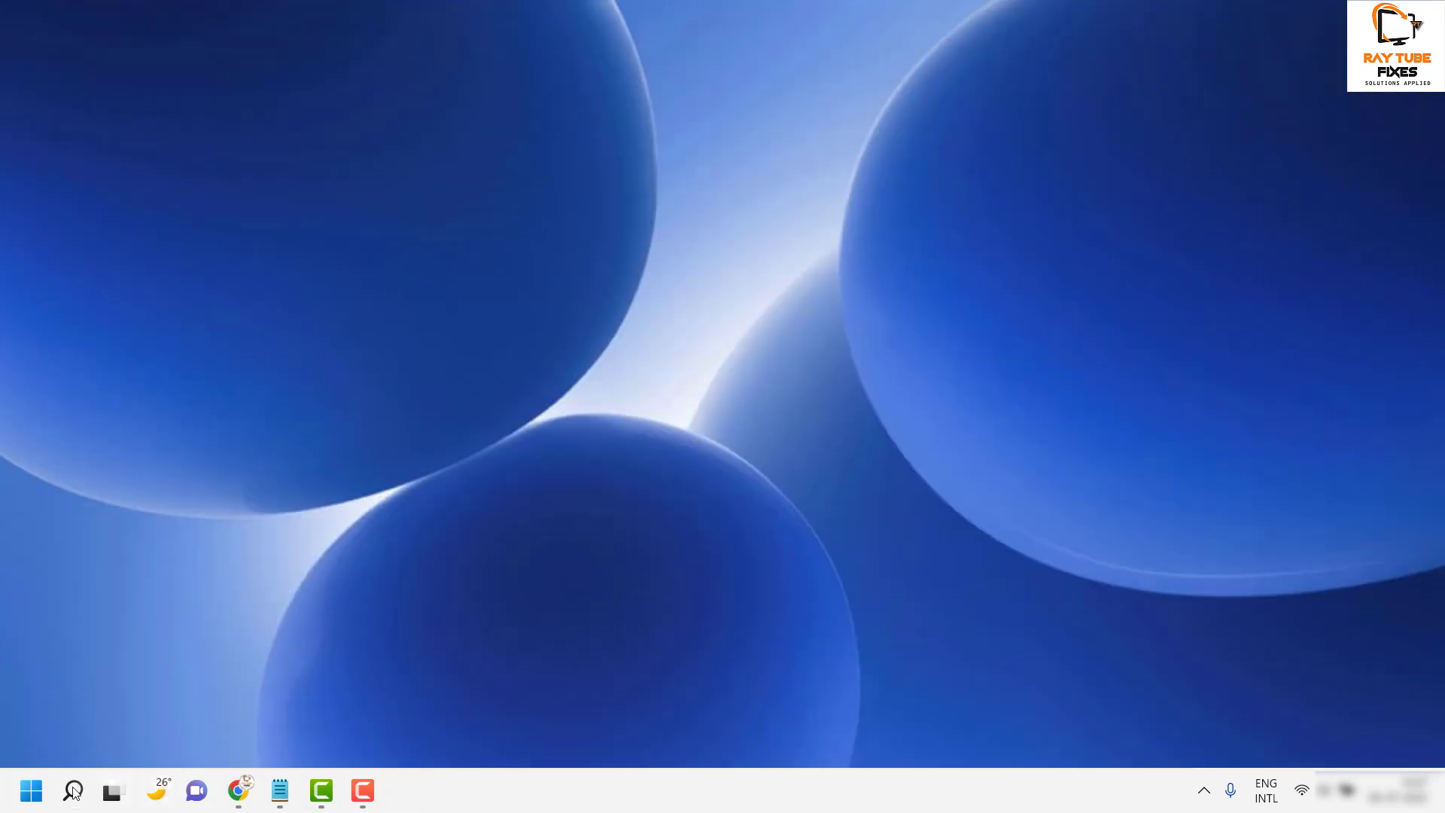
click(72, 791)
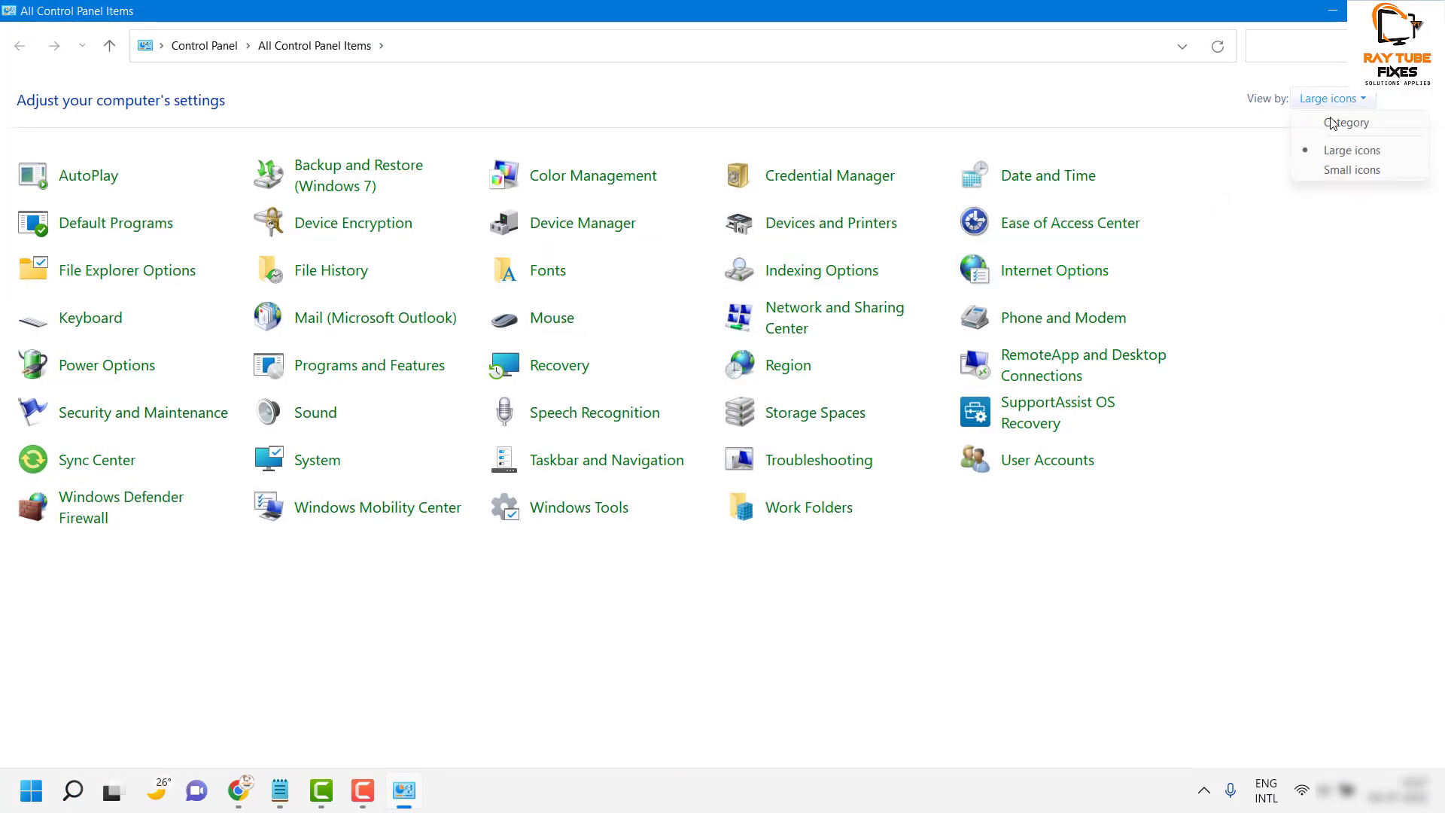
click(1349, 124)
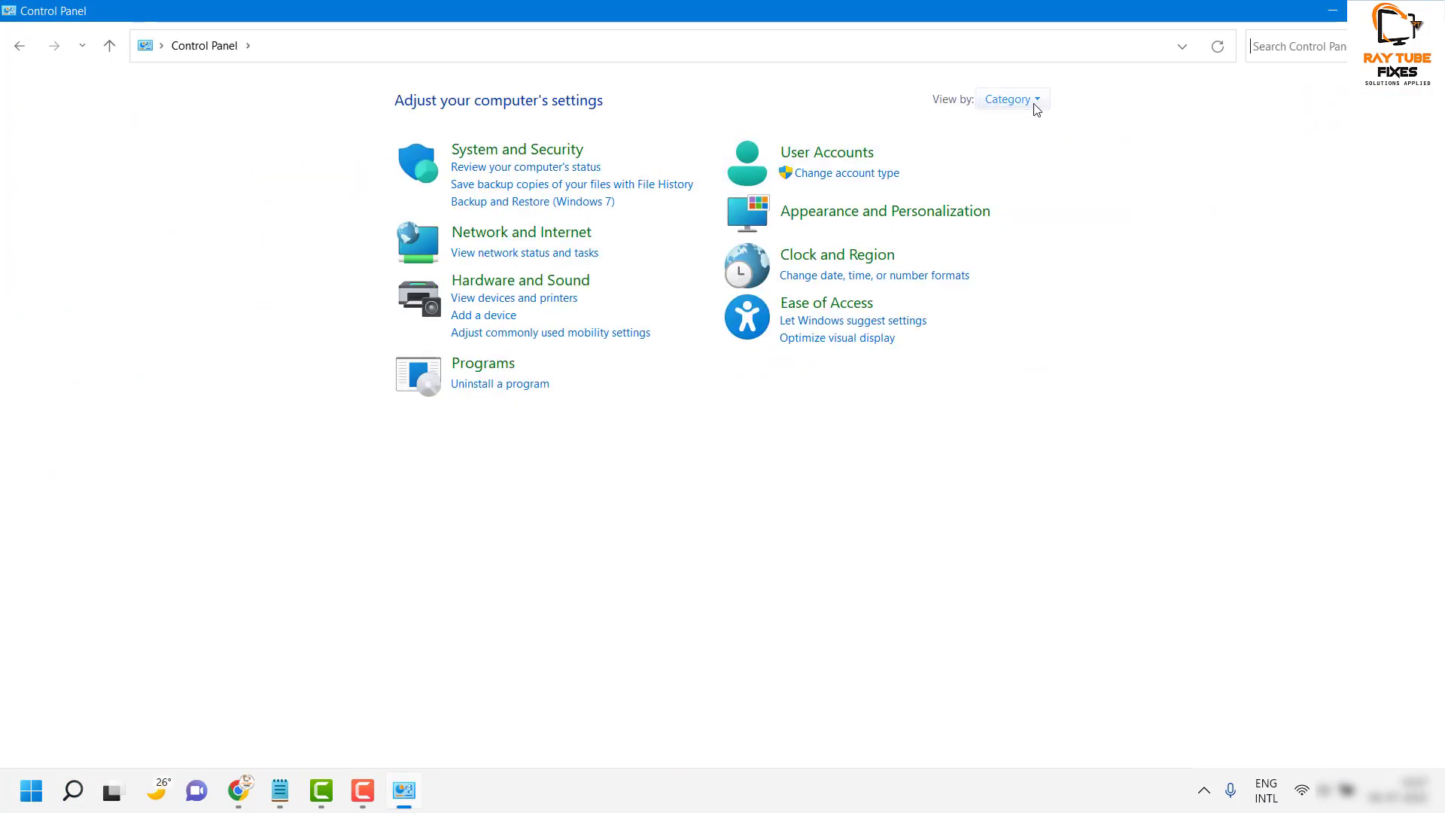
click(1033, 99)
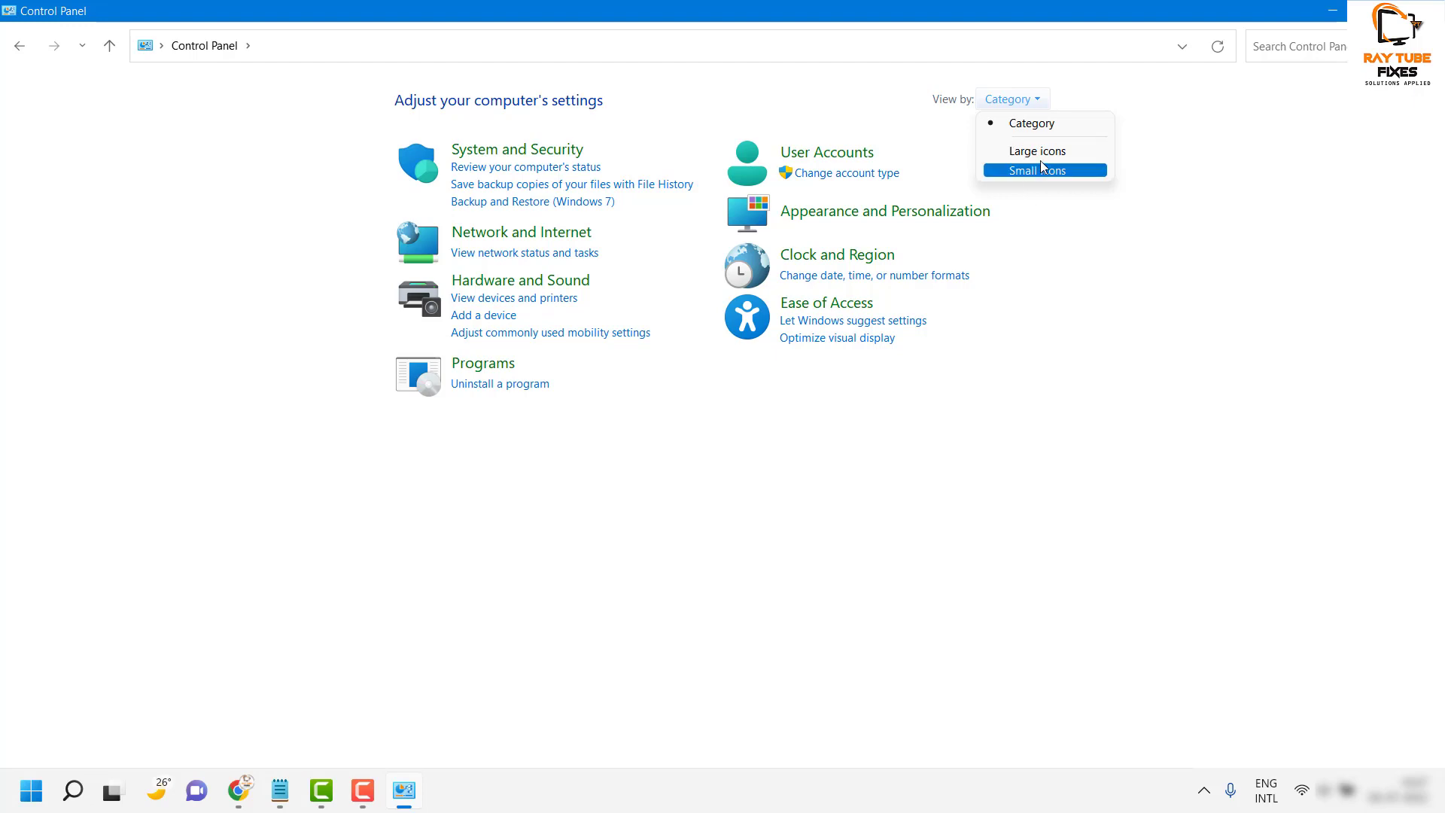
mouse_move(1046, 155)
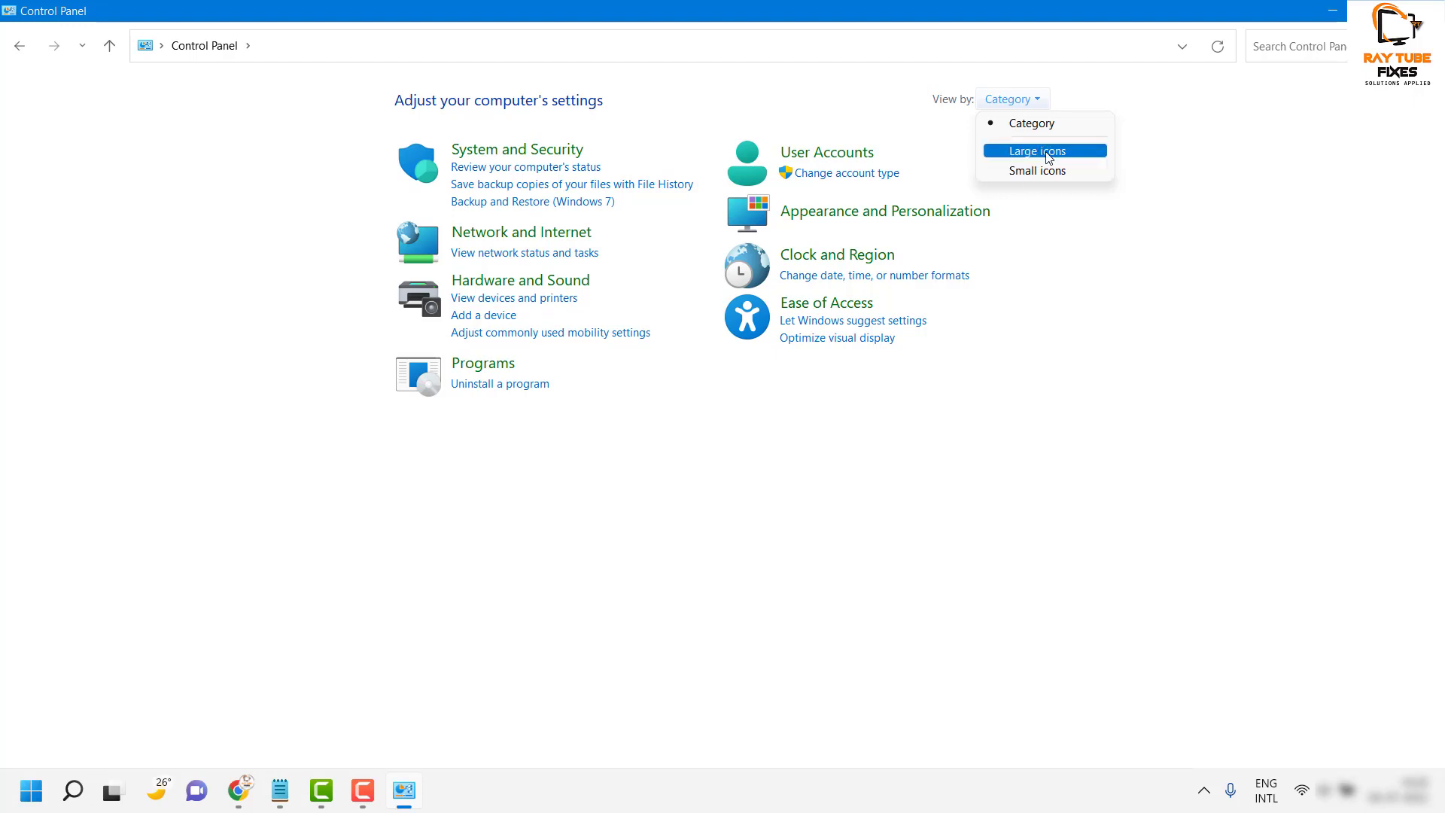
click(1036, 151)
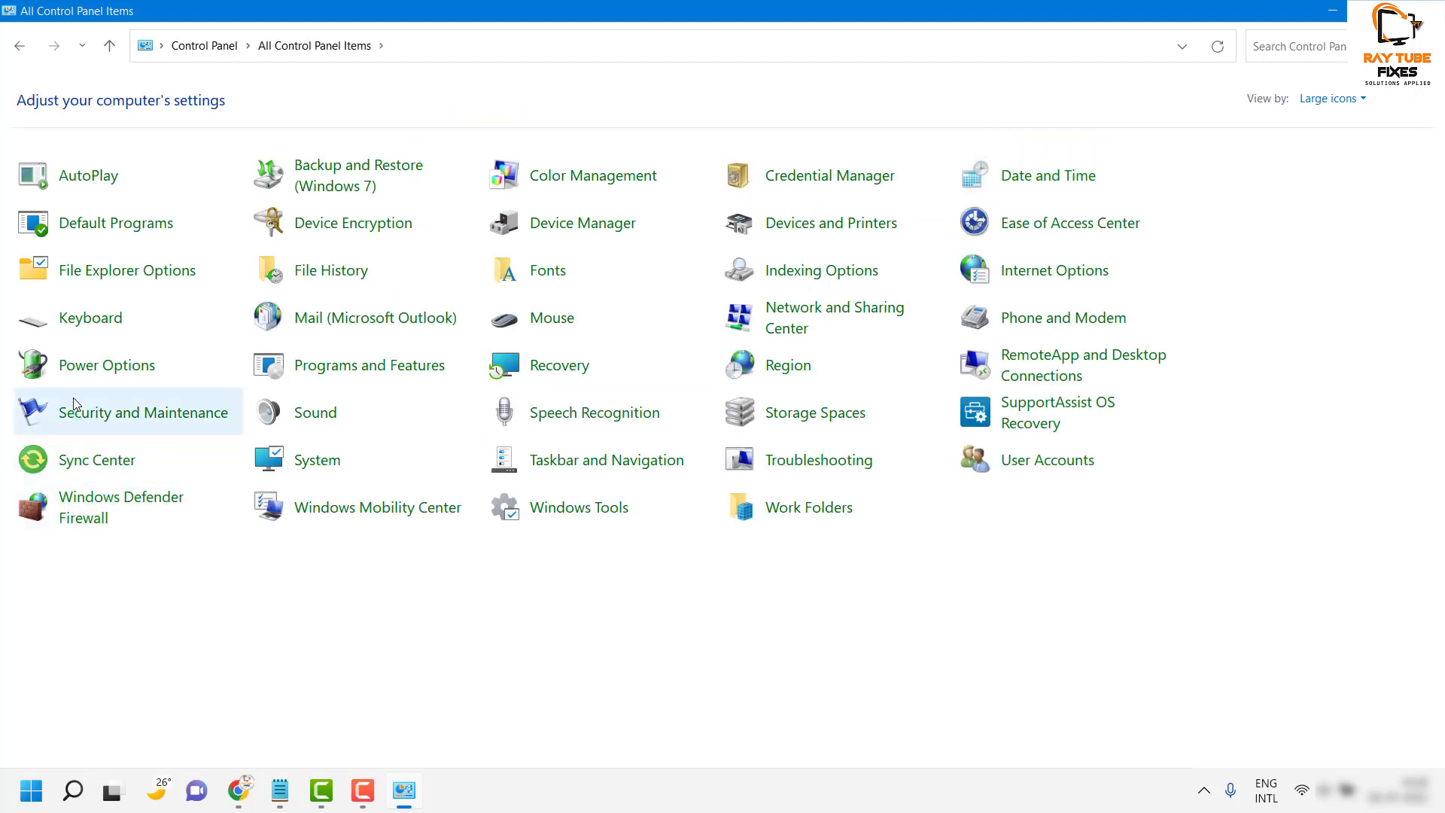
Step: From Power Options, reach the Dell plan's Change advanced power settings dialog
click(105, 364)
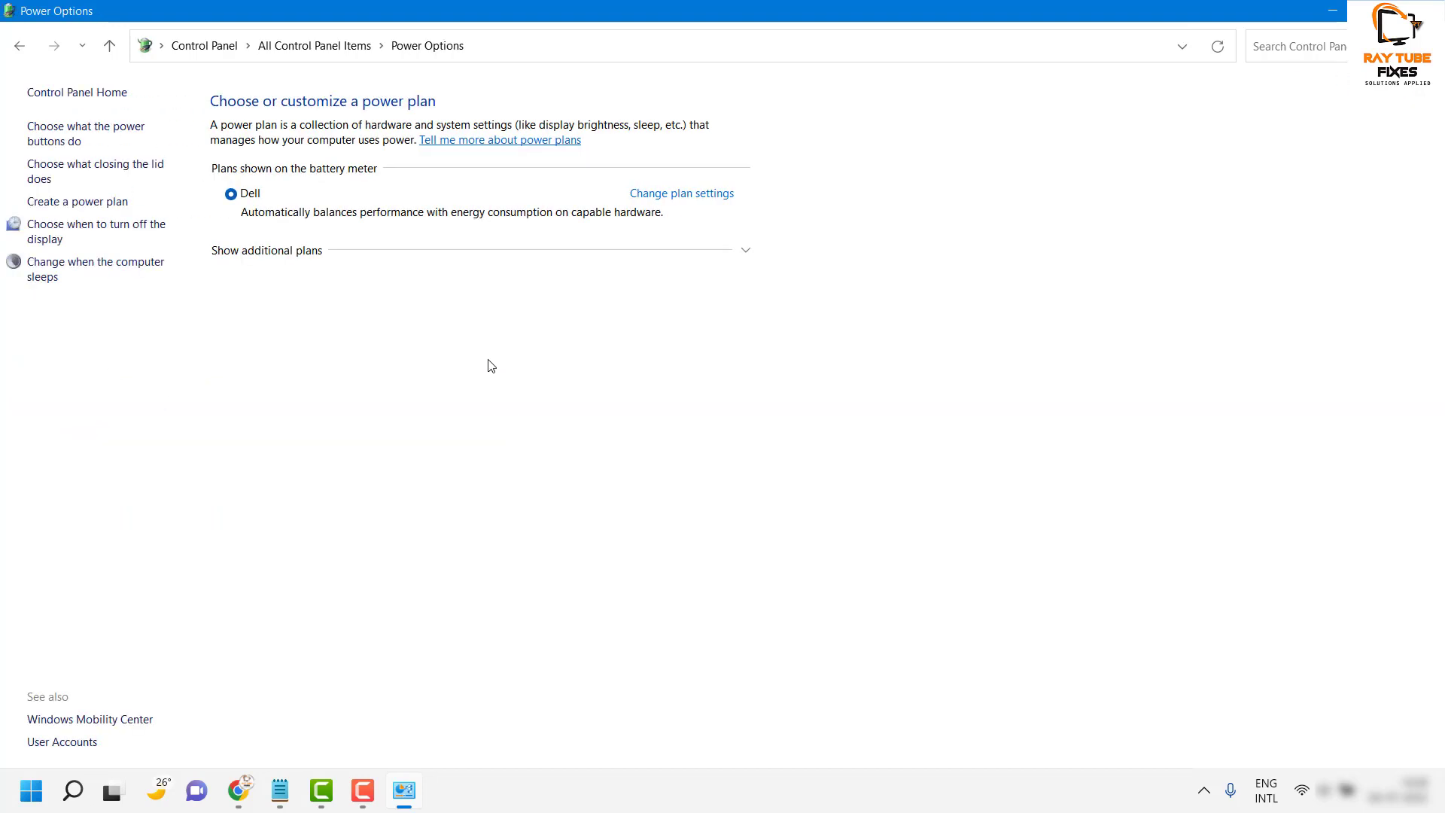
click(682, 193)
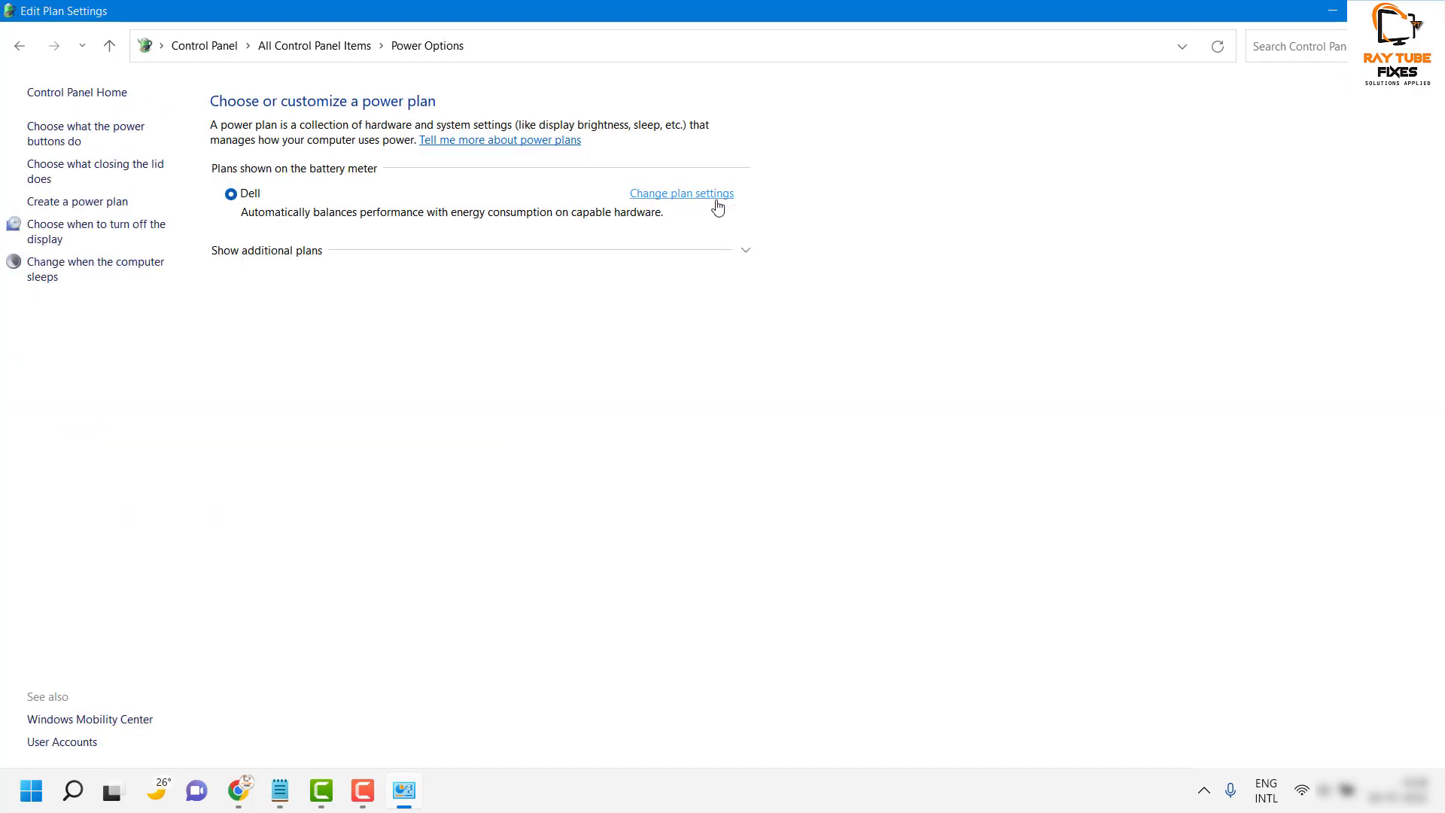
click(682, 192)
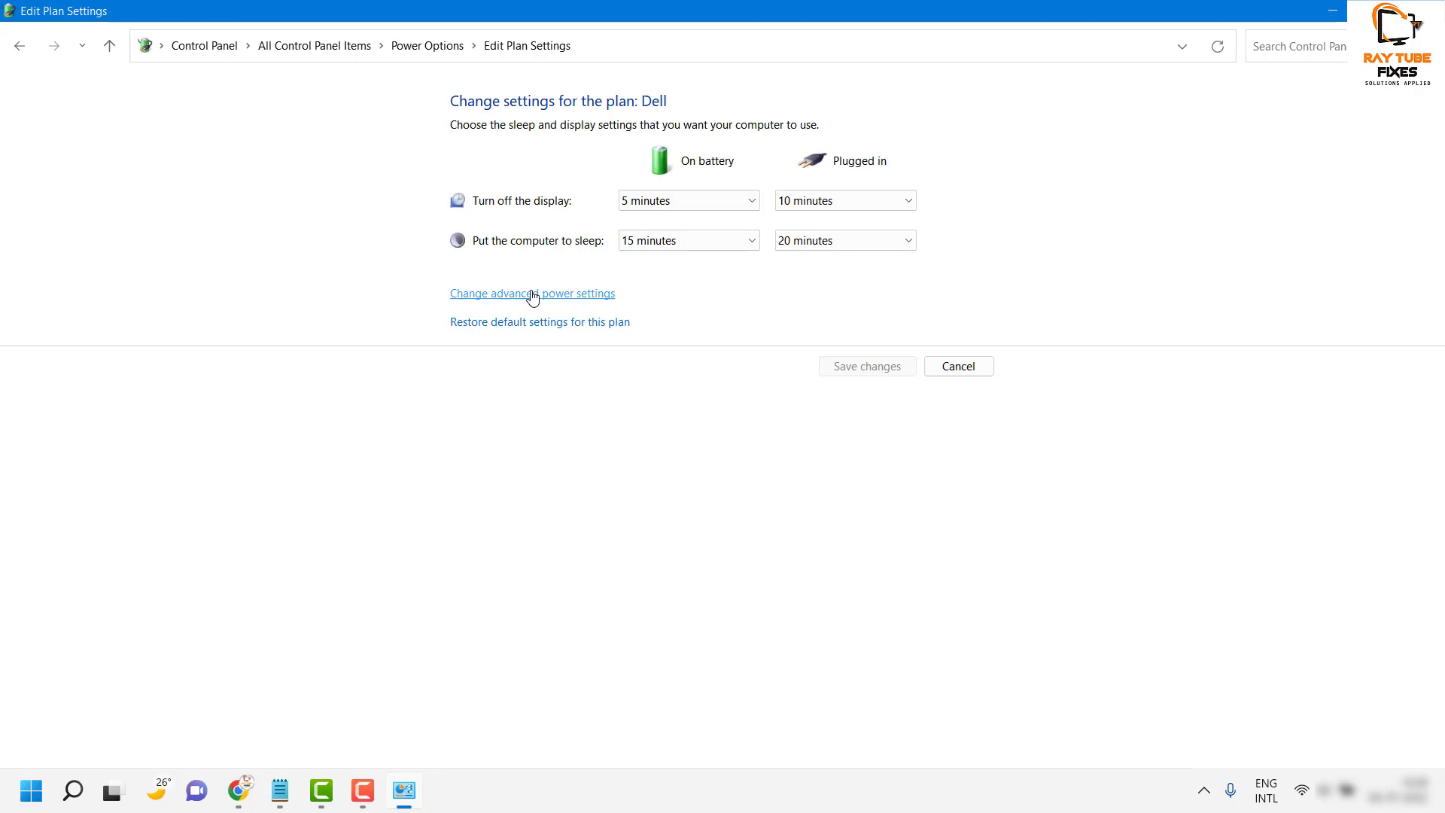
click(533, 293)
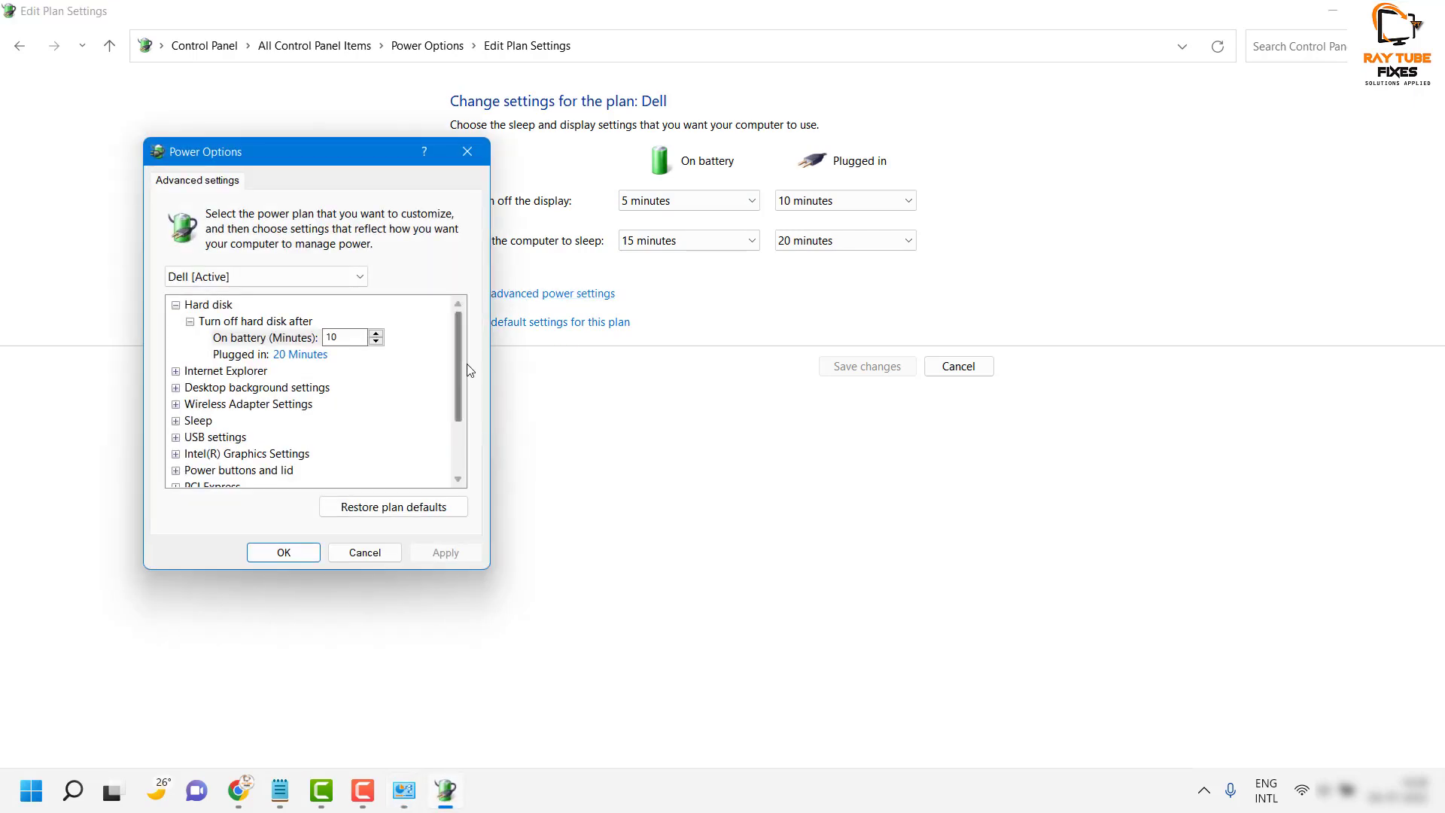
Step: Expand Power buttons and lid > Lid open action, view the On battery choices keeping Turn on the display, then Cancel
scroll(down, 3)
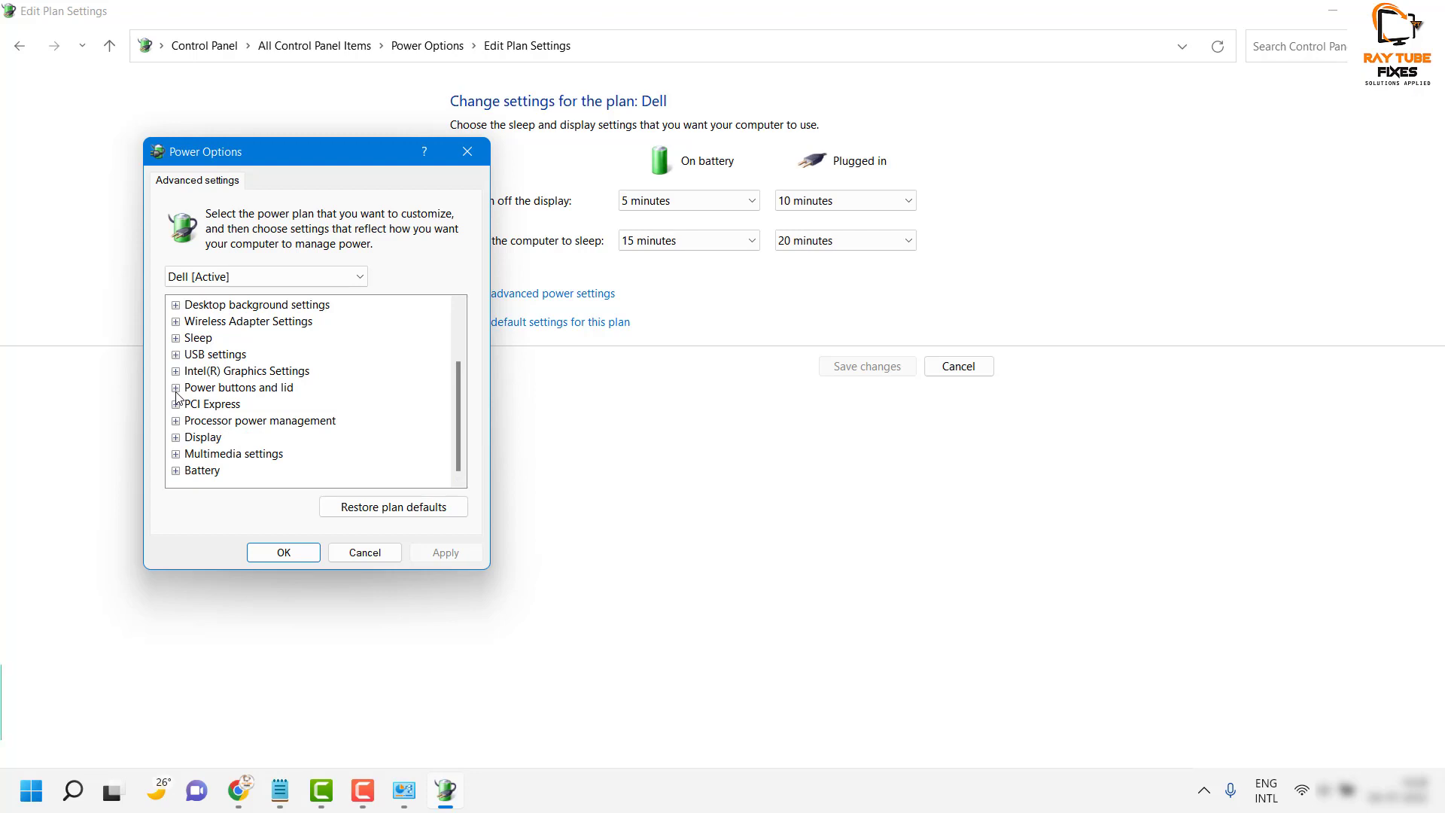
click(175, 388)
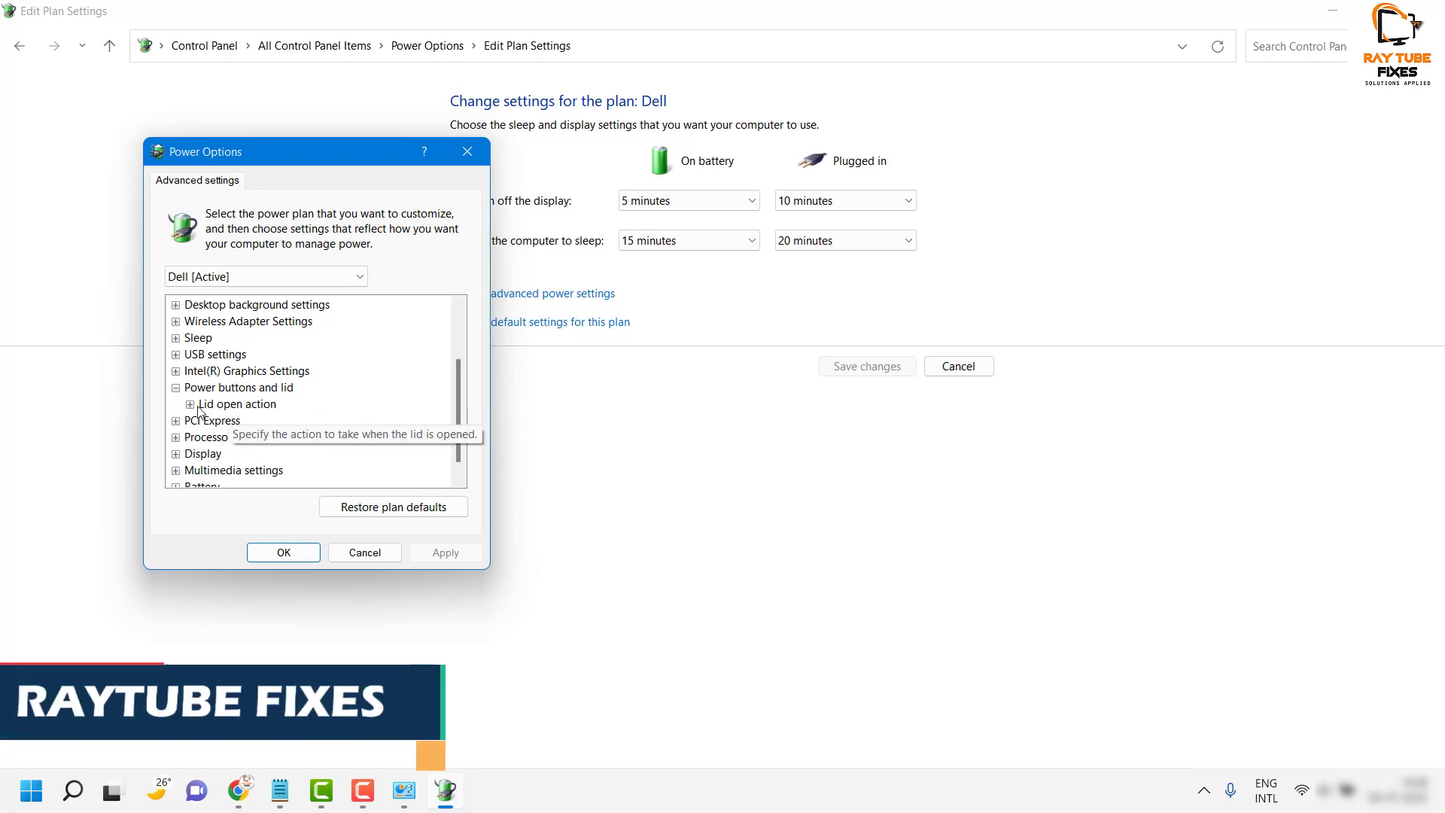
click(190, 403)
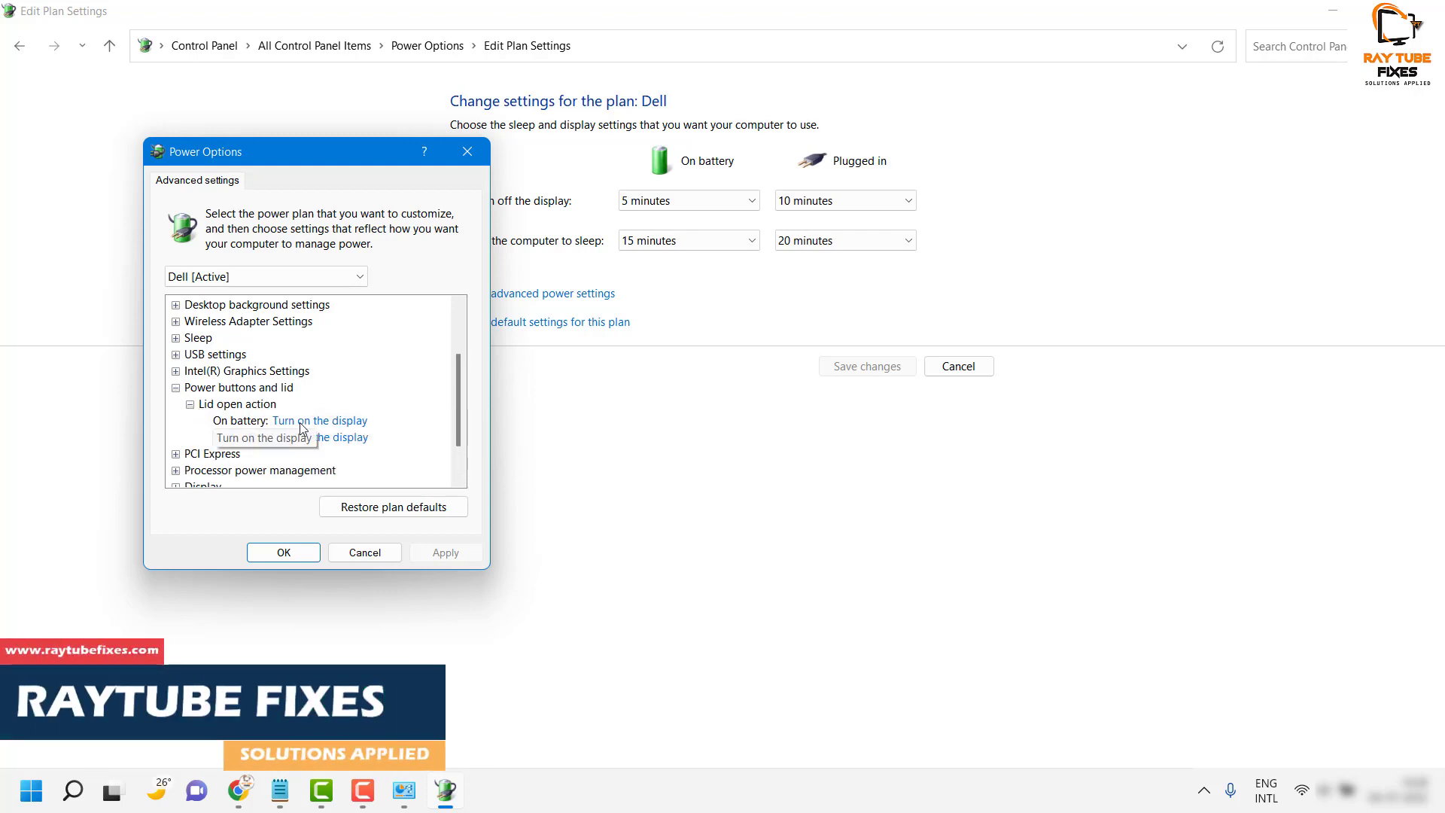
mouse_move(210, 457)
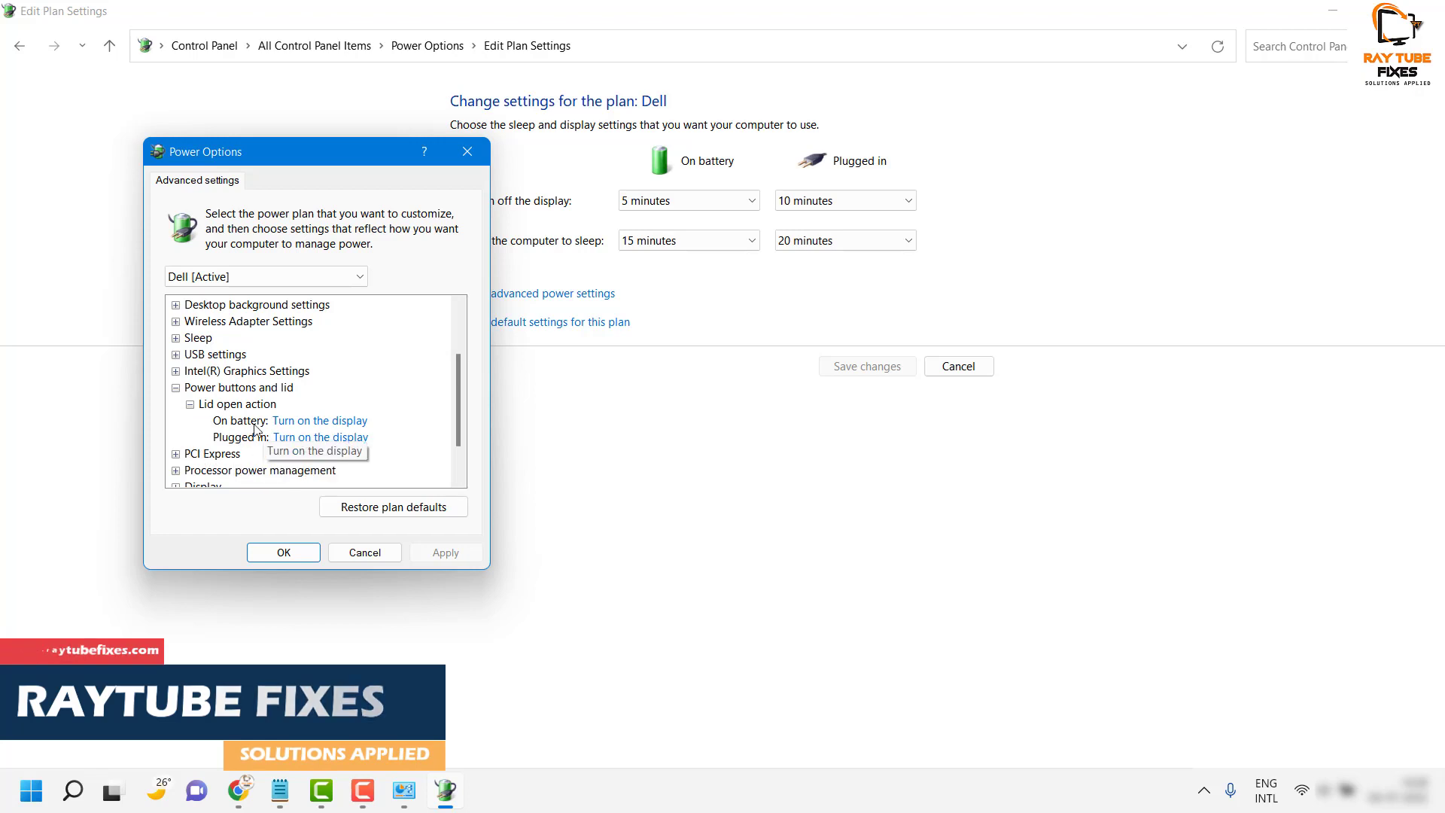
mouse_move(333, 443)
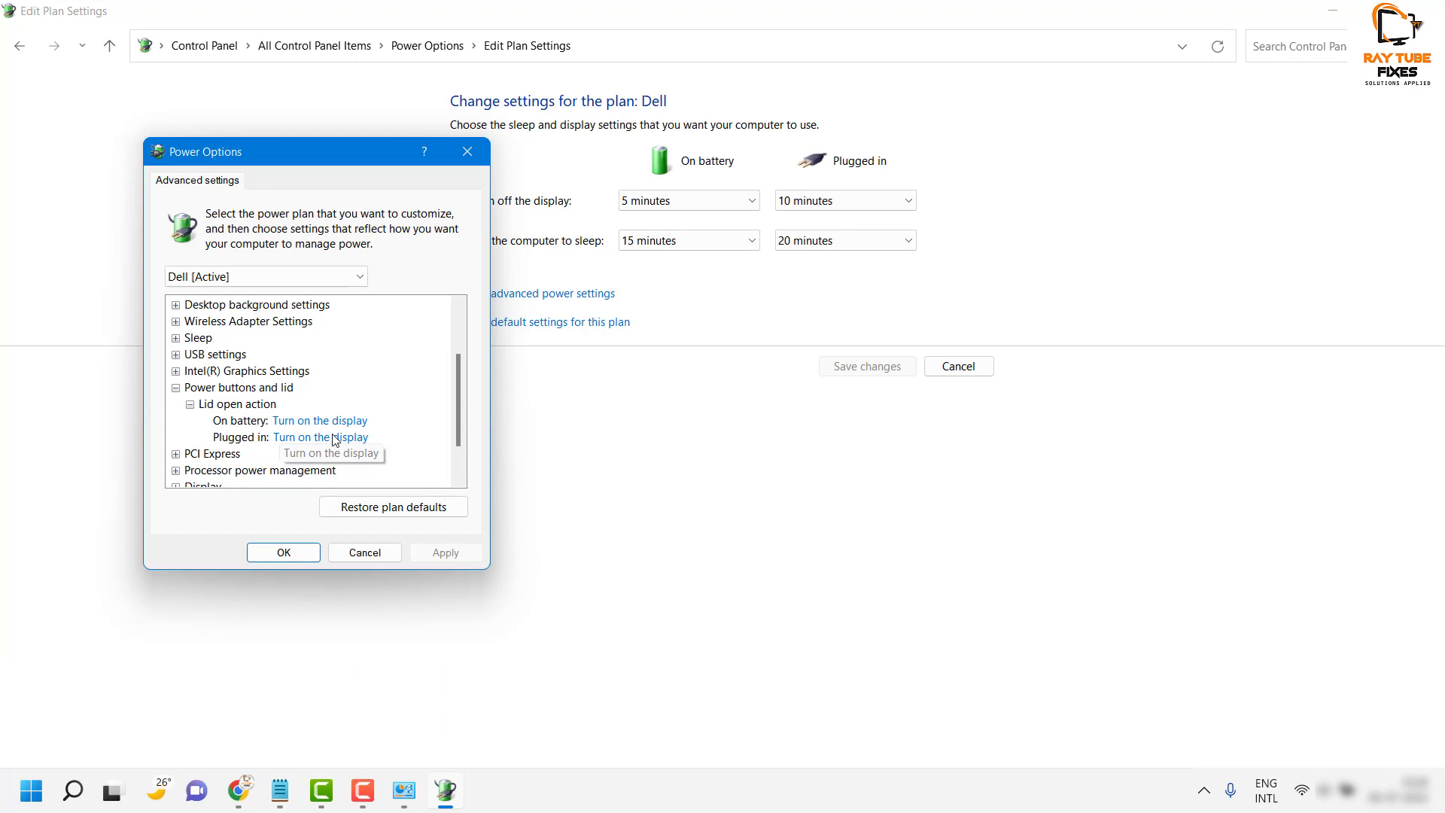
click(319, 421)
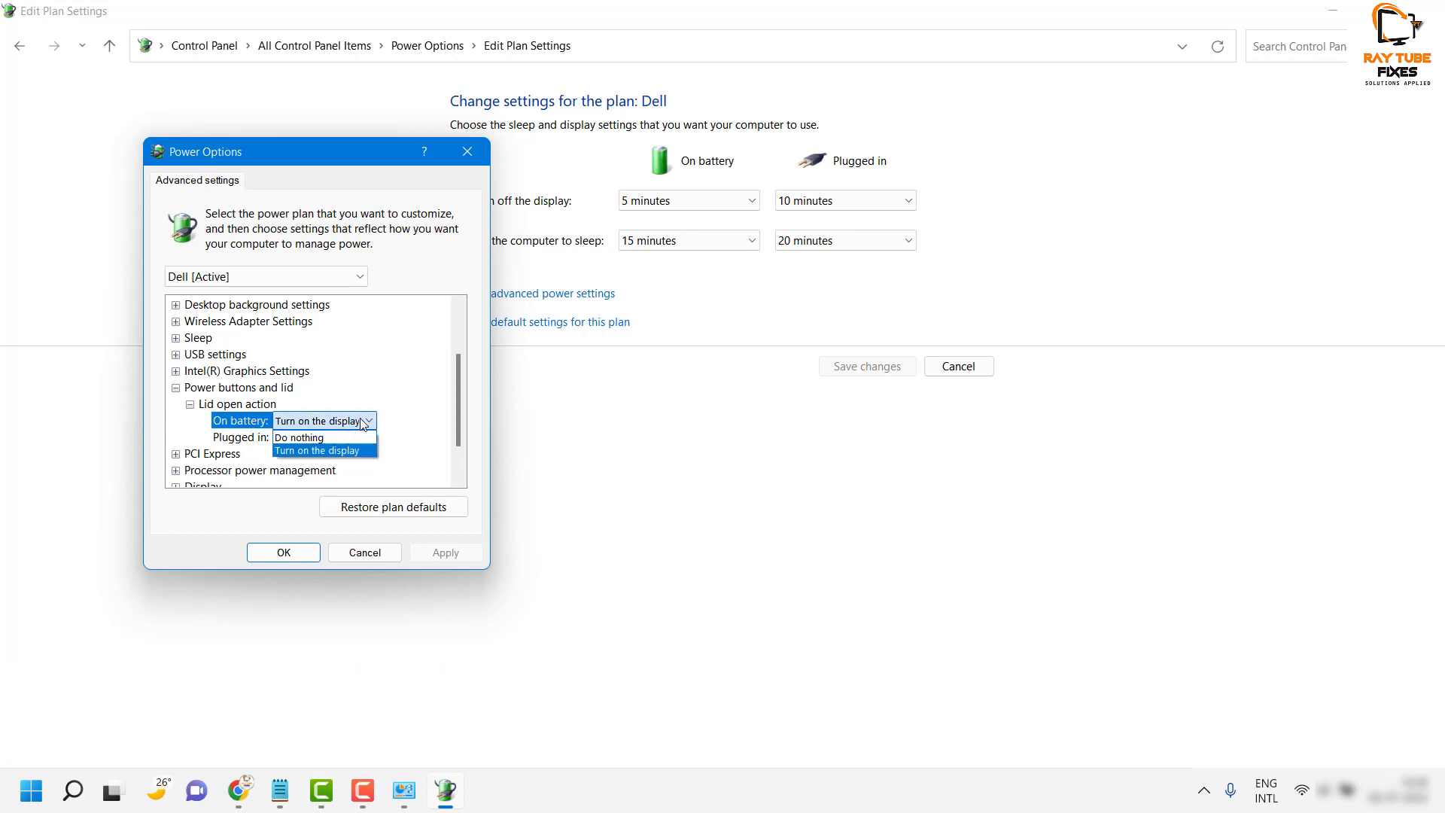
mouse_move(298, 436)
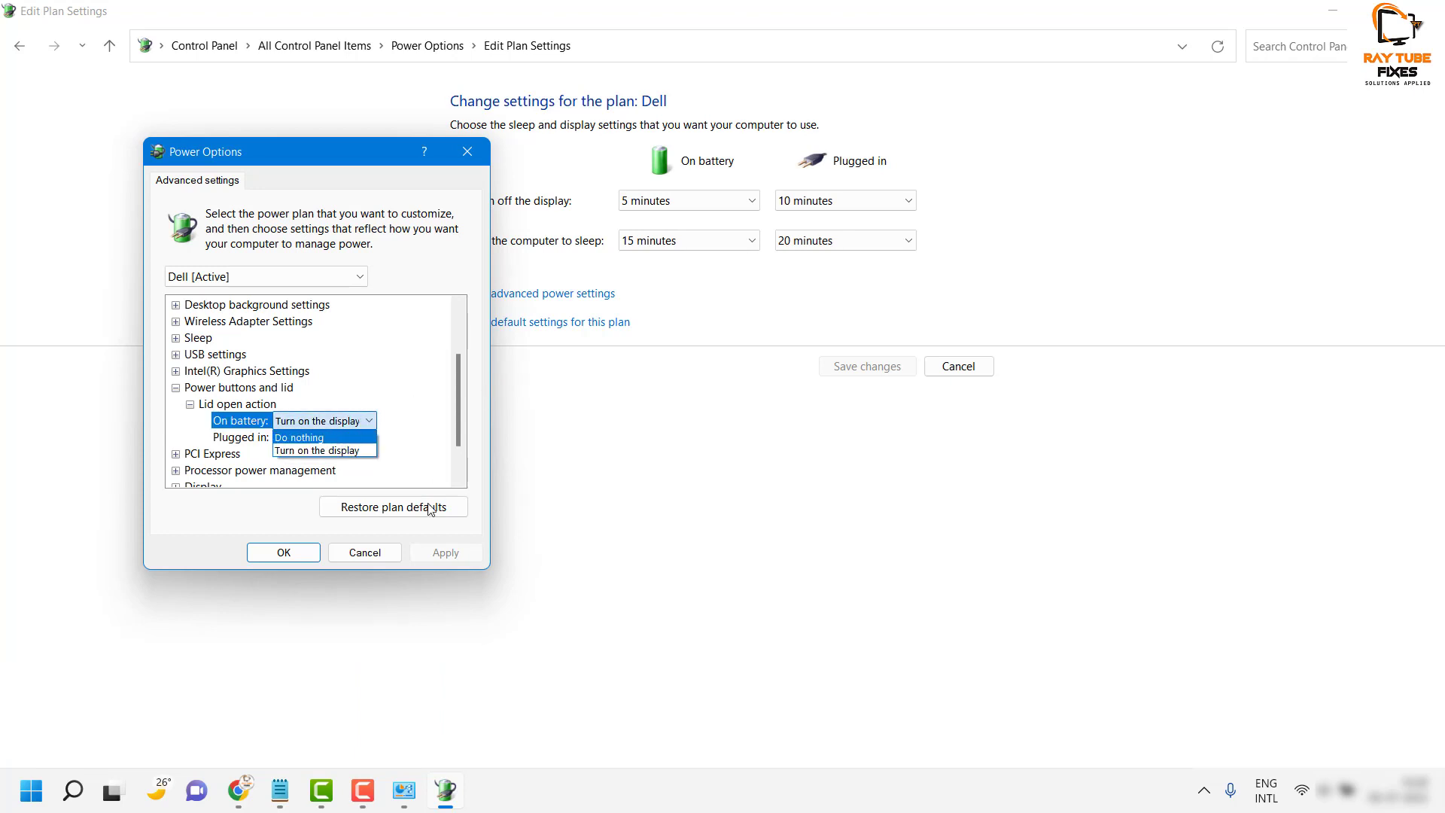
click(316, 450)
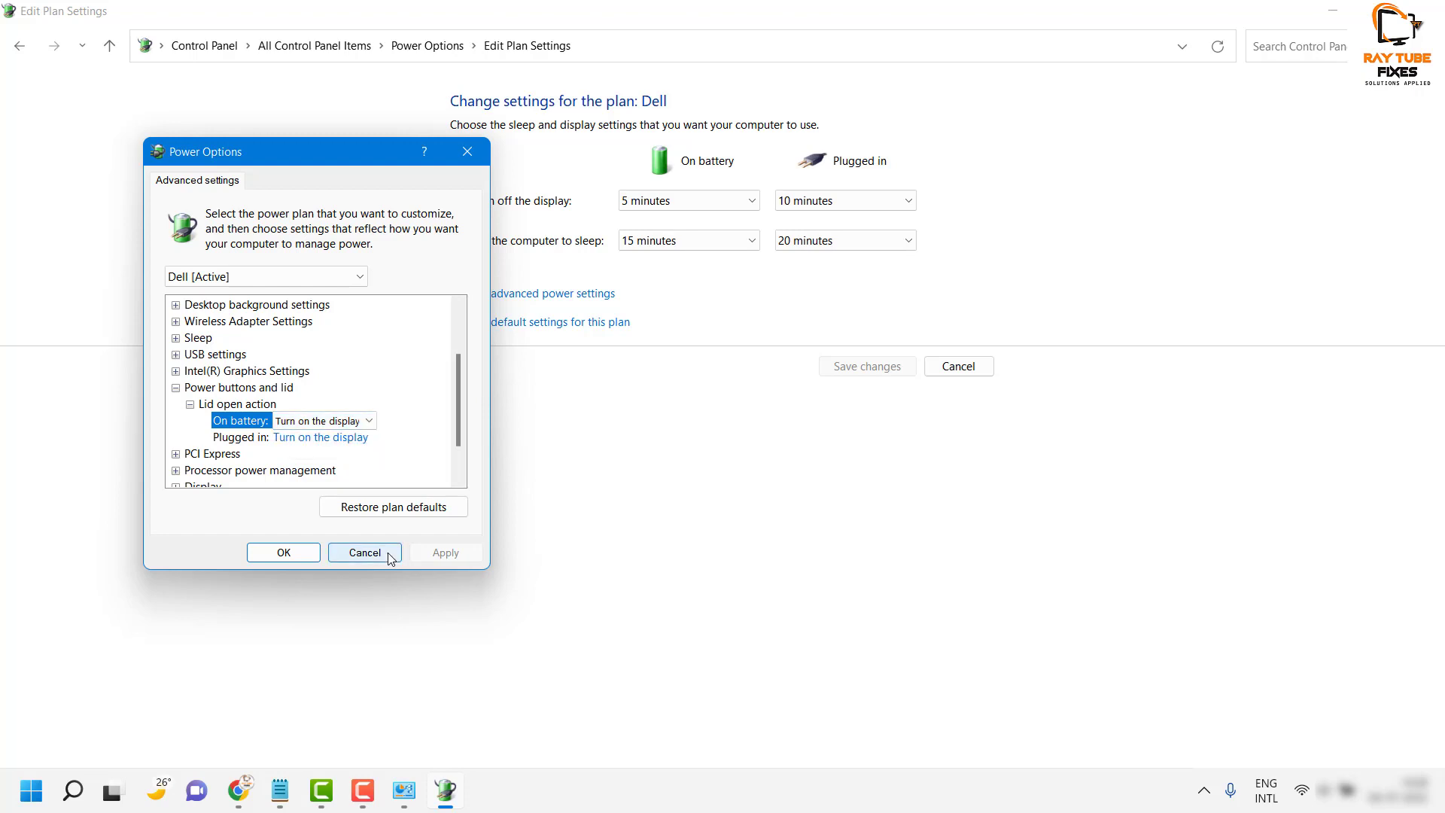
mouse_move(383, 554)
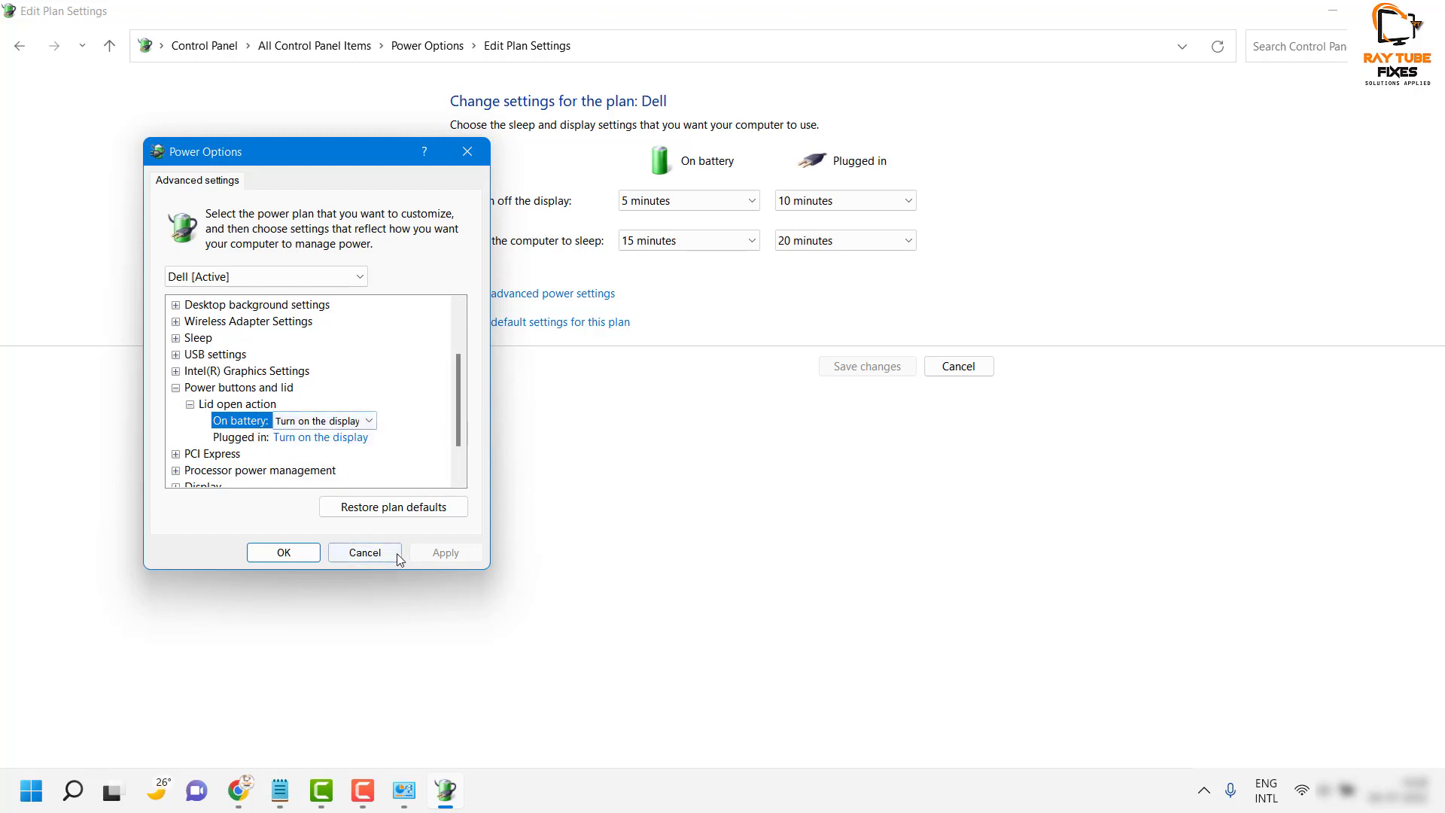
click(365, 552)
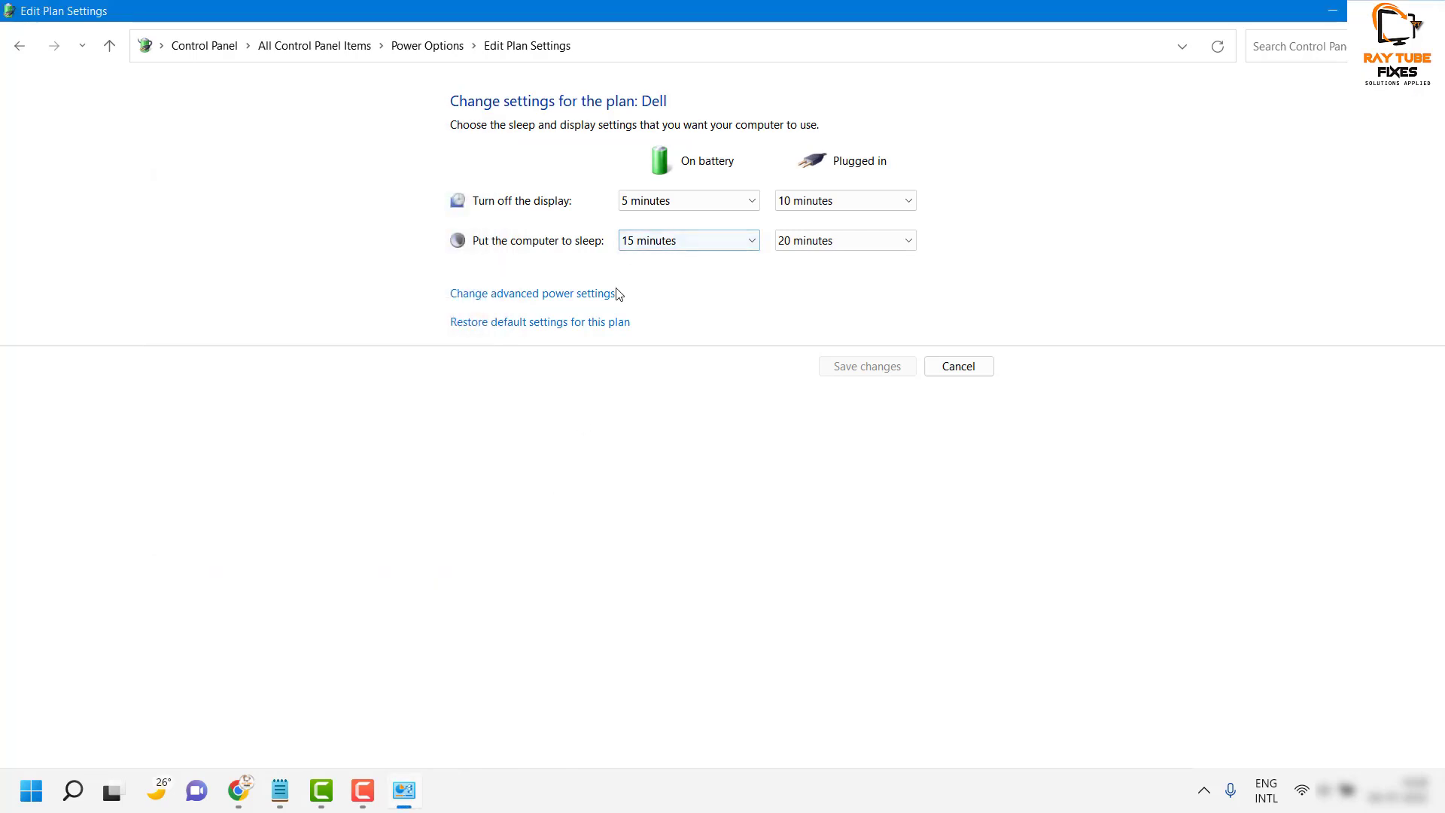
mouse_move(581, 294)
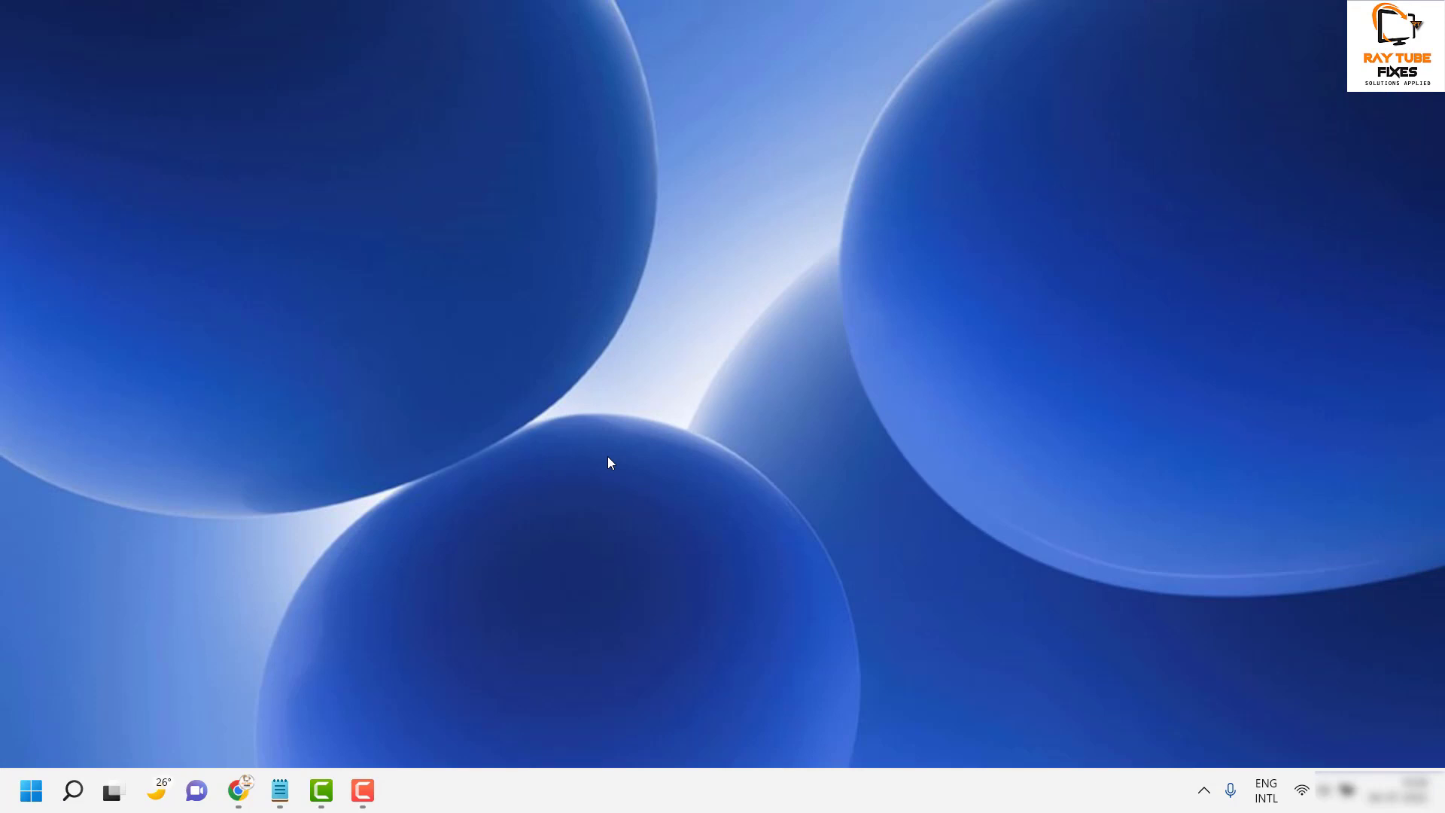
mouse_move(347, 642)
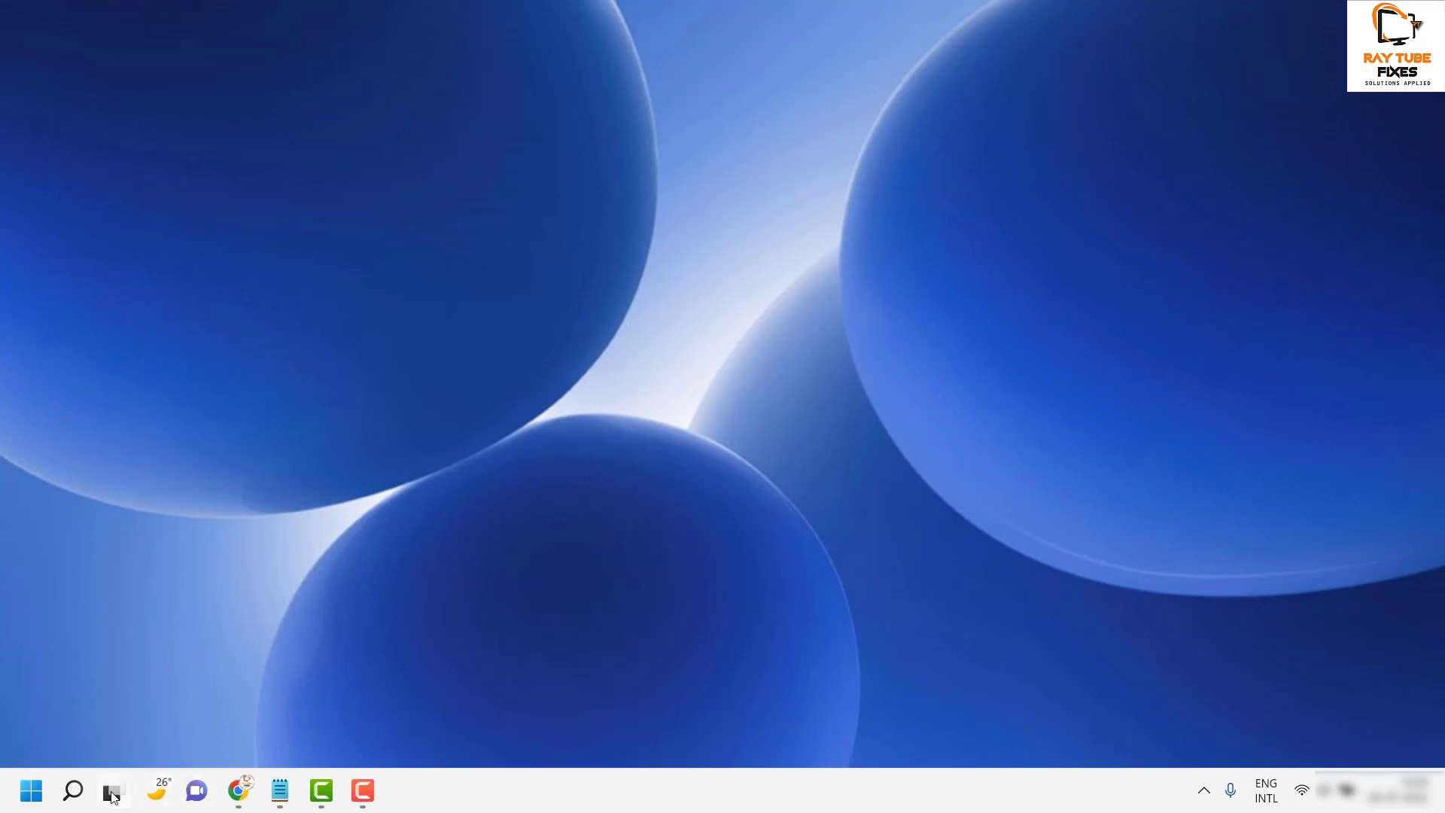
Step: Search for 'command Prompt' and launch it with administrator rights
click(72, 790)
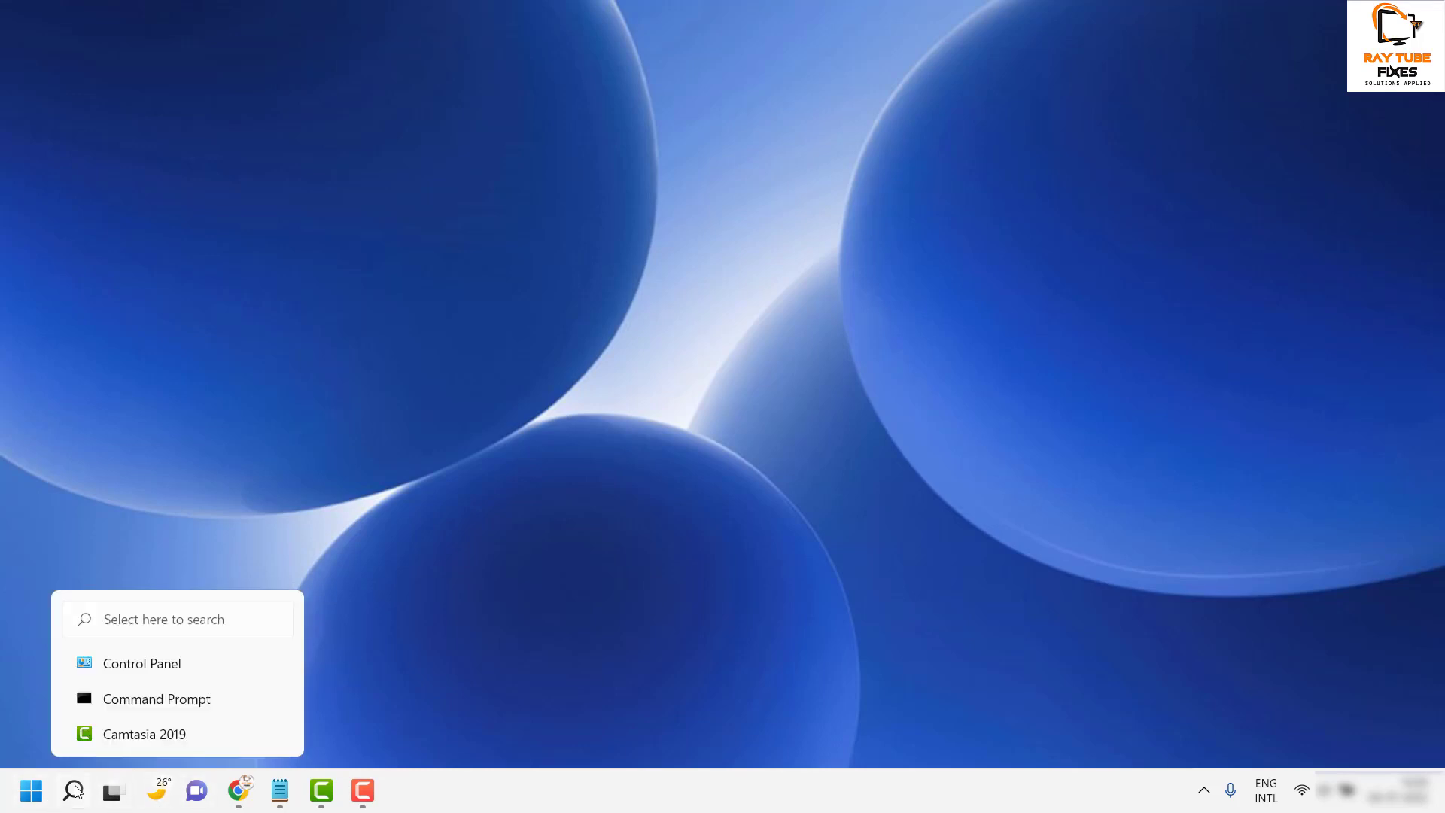
click(73, 791)
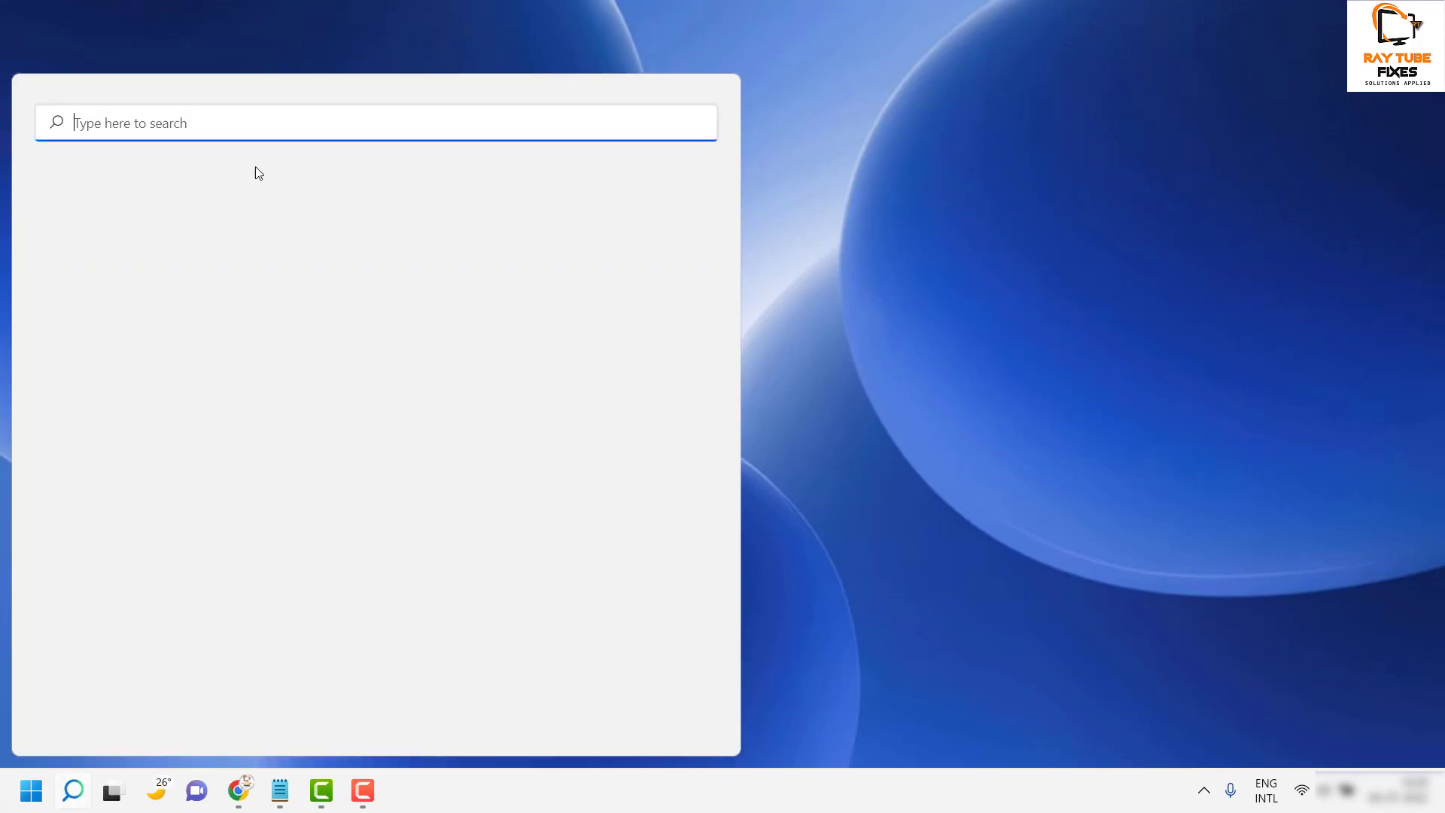
text(command Prompt)
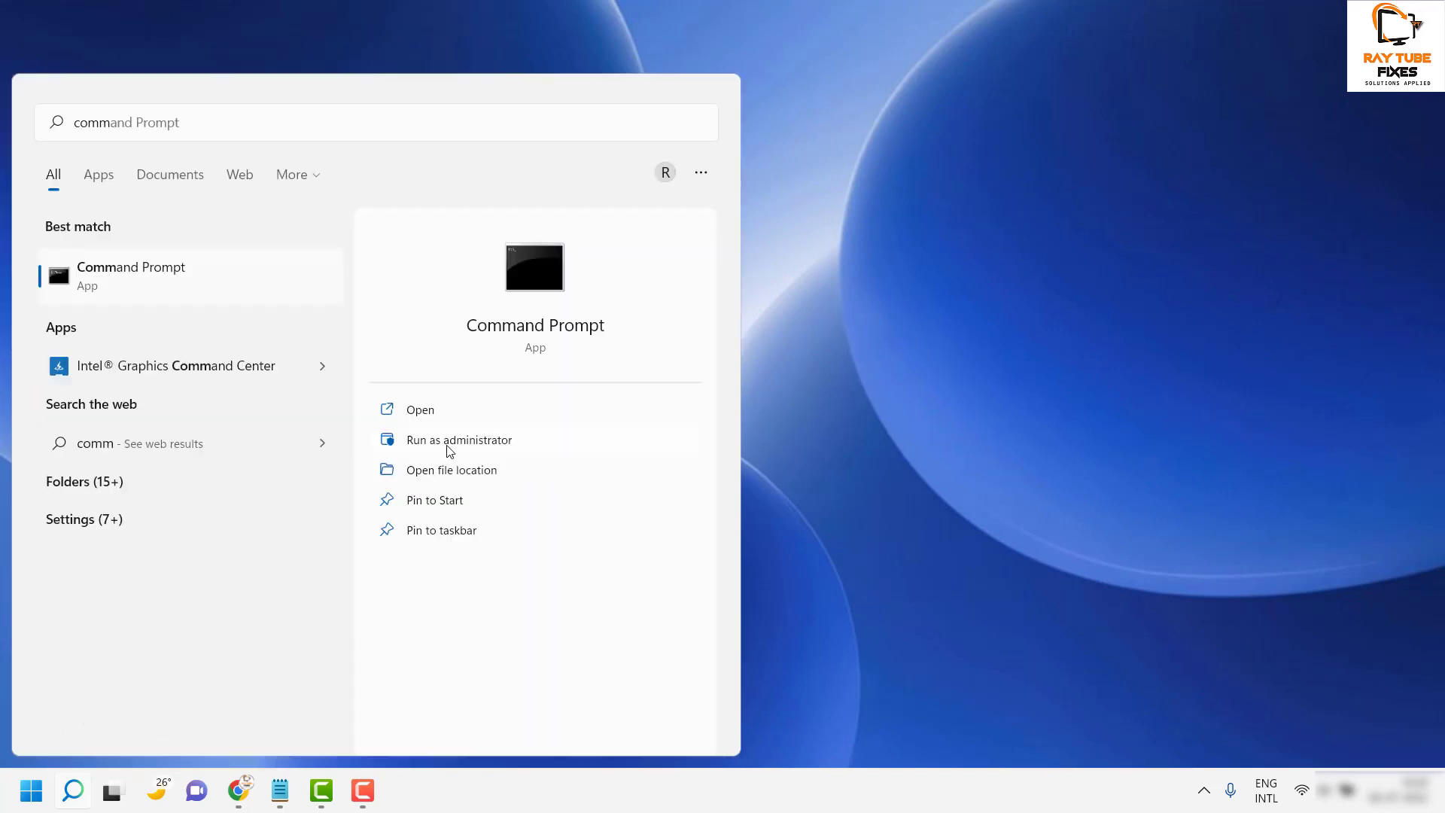
click(459, 439)
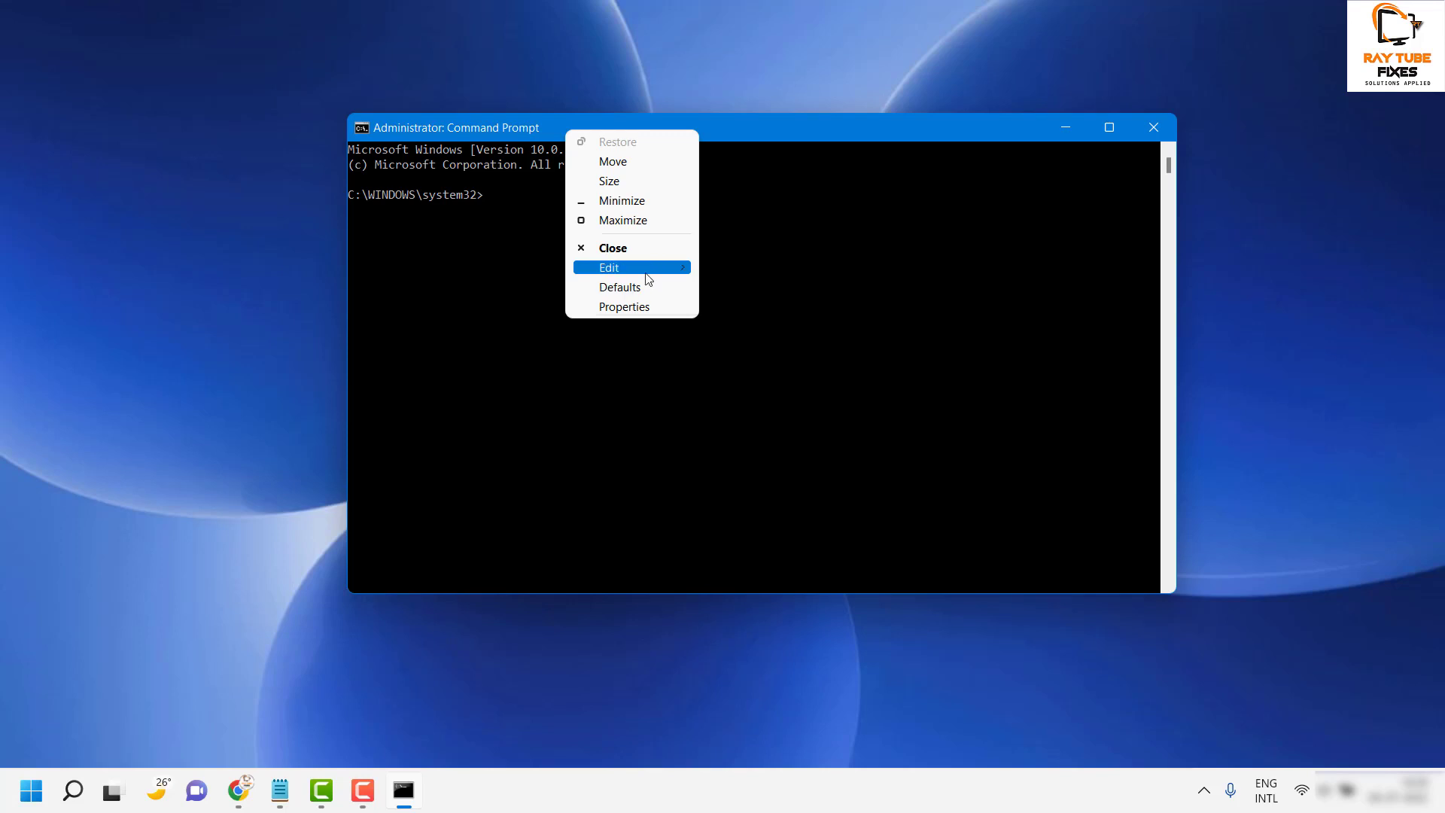
Step: Paste and run the powercfg -attributes command with +ATTRIB_HIDE via Edit > Paste
click(608, 268)
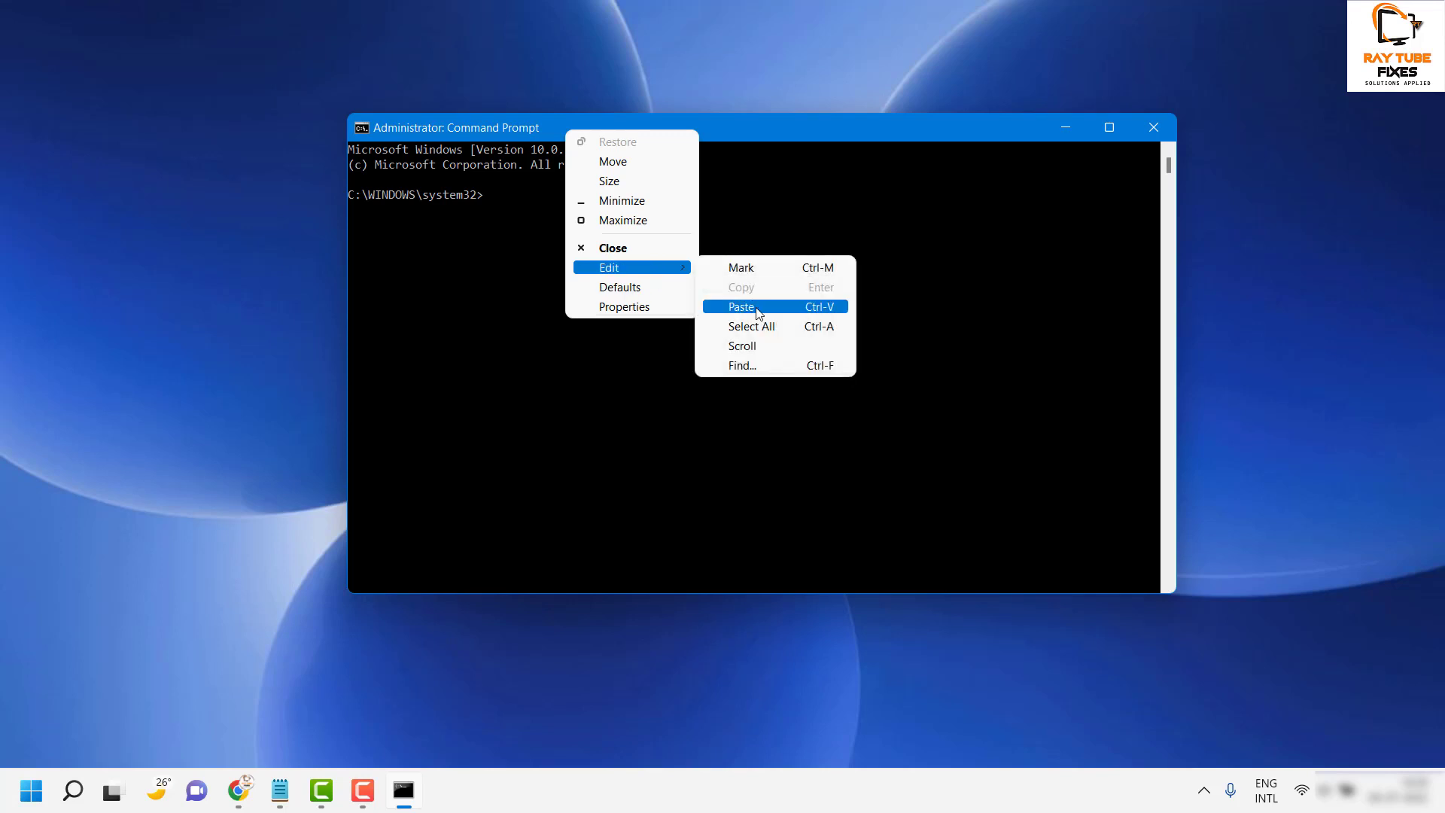
click(740, 307)
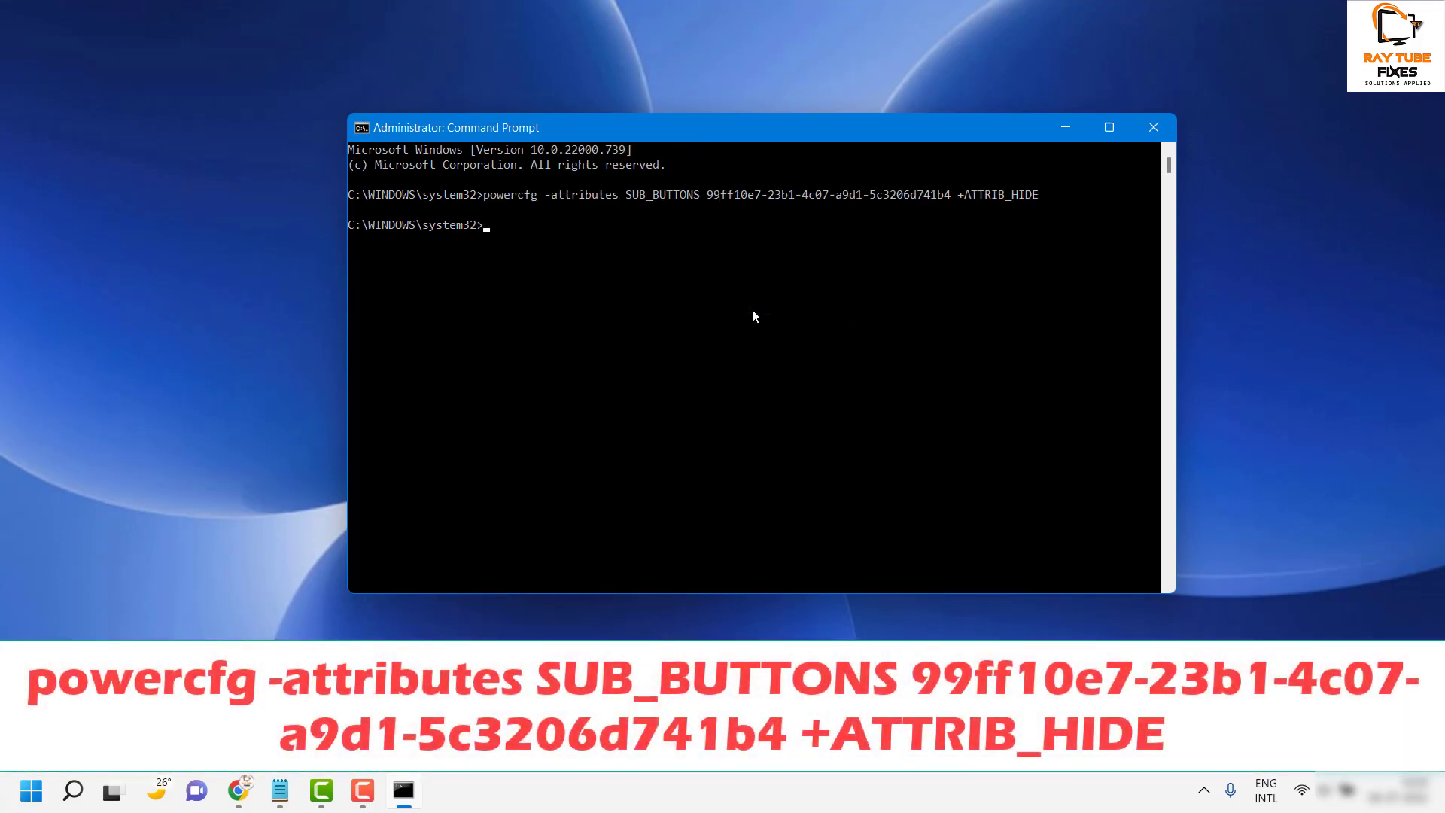
mouse_move(1153, 128)
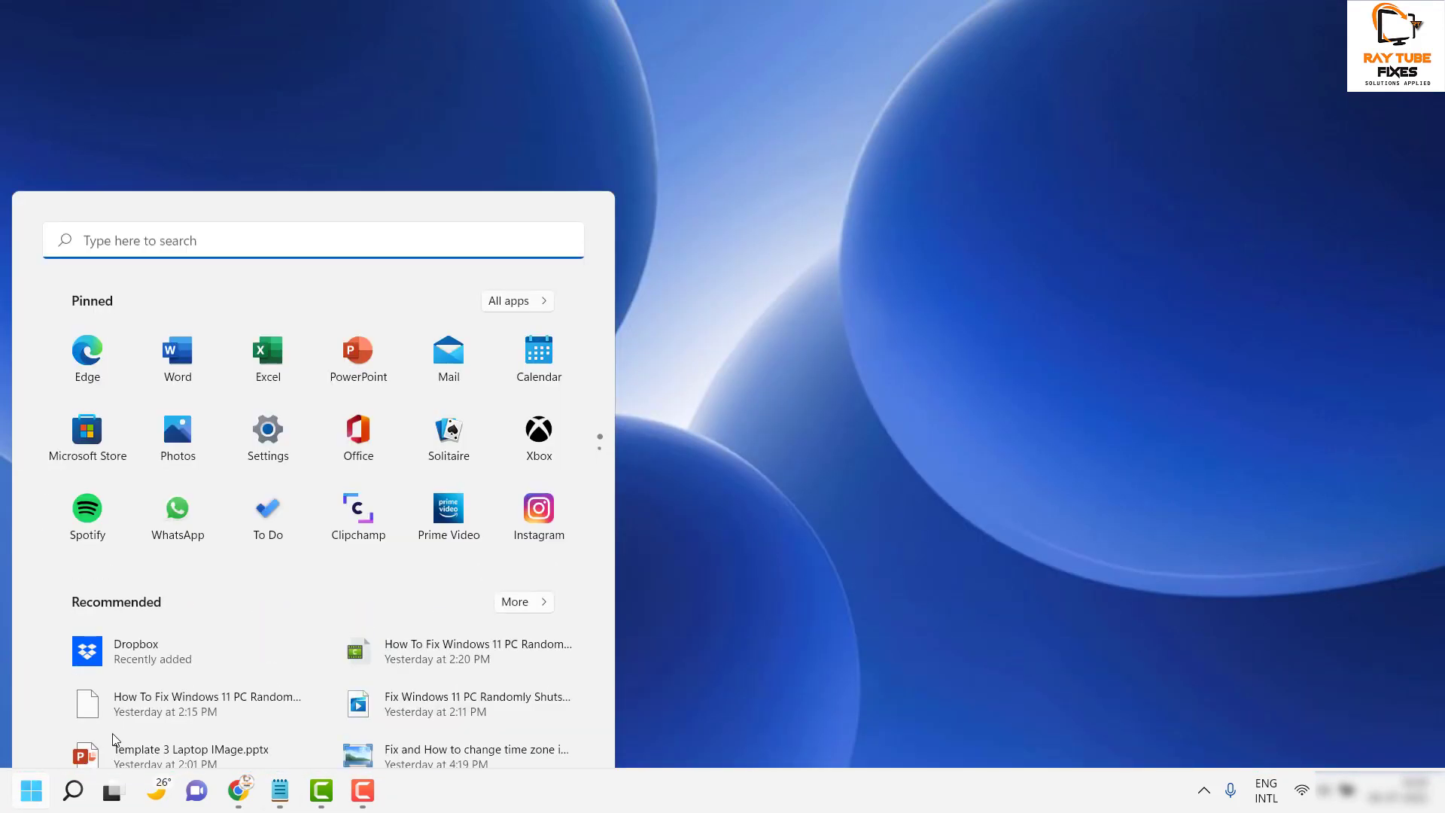
Step: Search 'control Panel', then reach the Dell plan's advanced power settings through Power Options
text(control Panel)
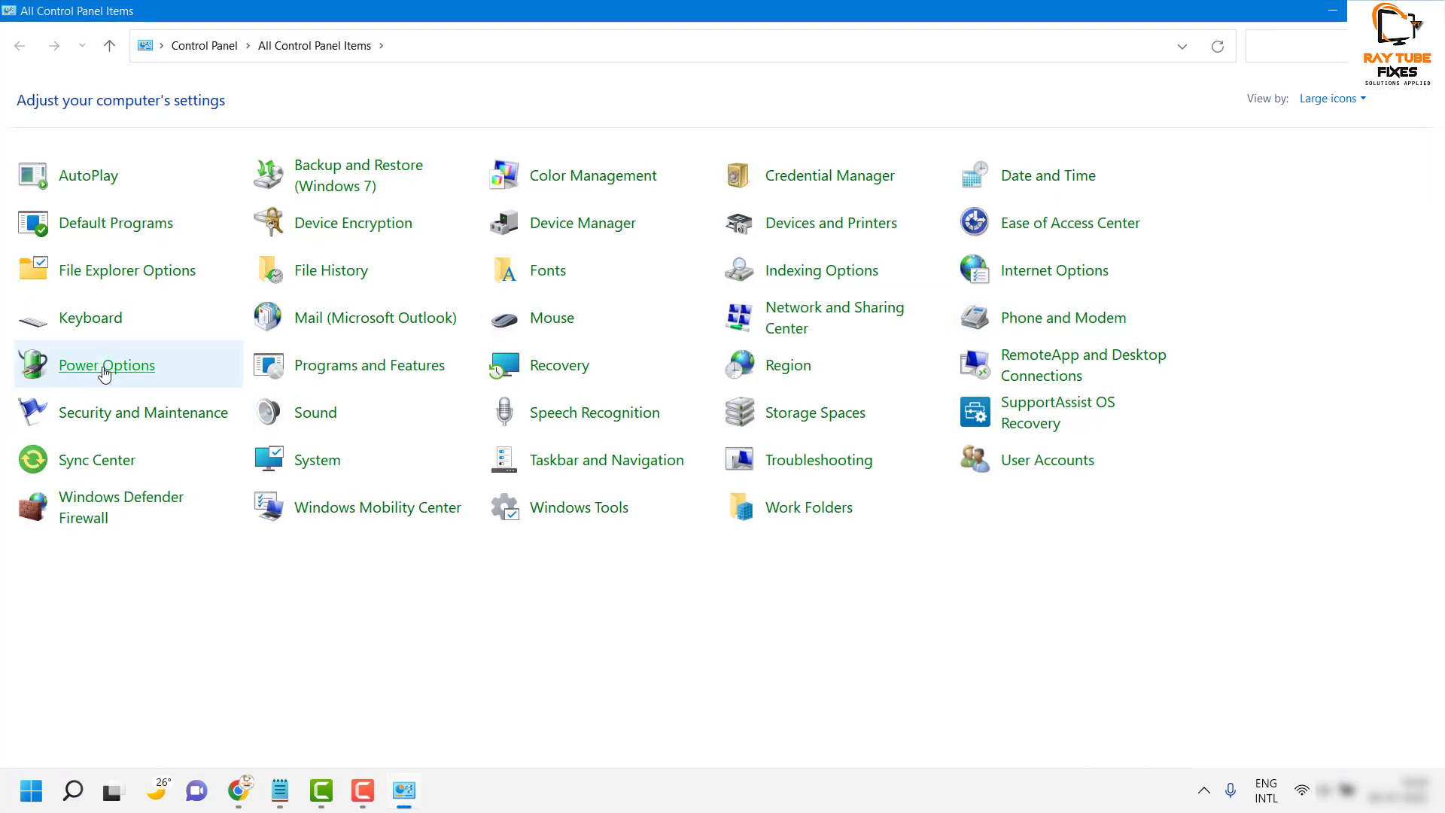
click(106, 364)
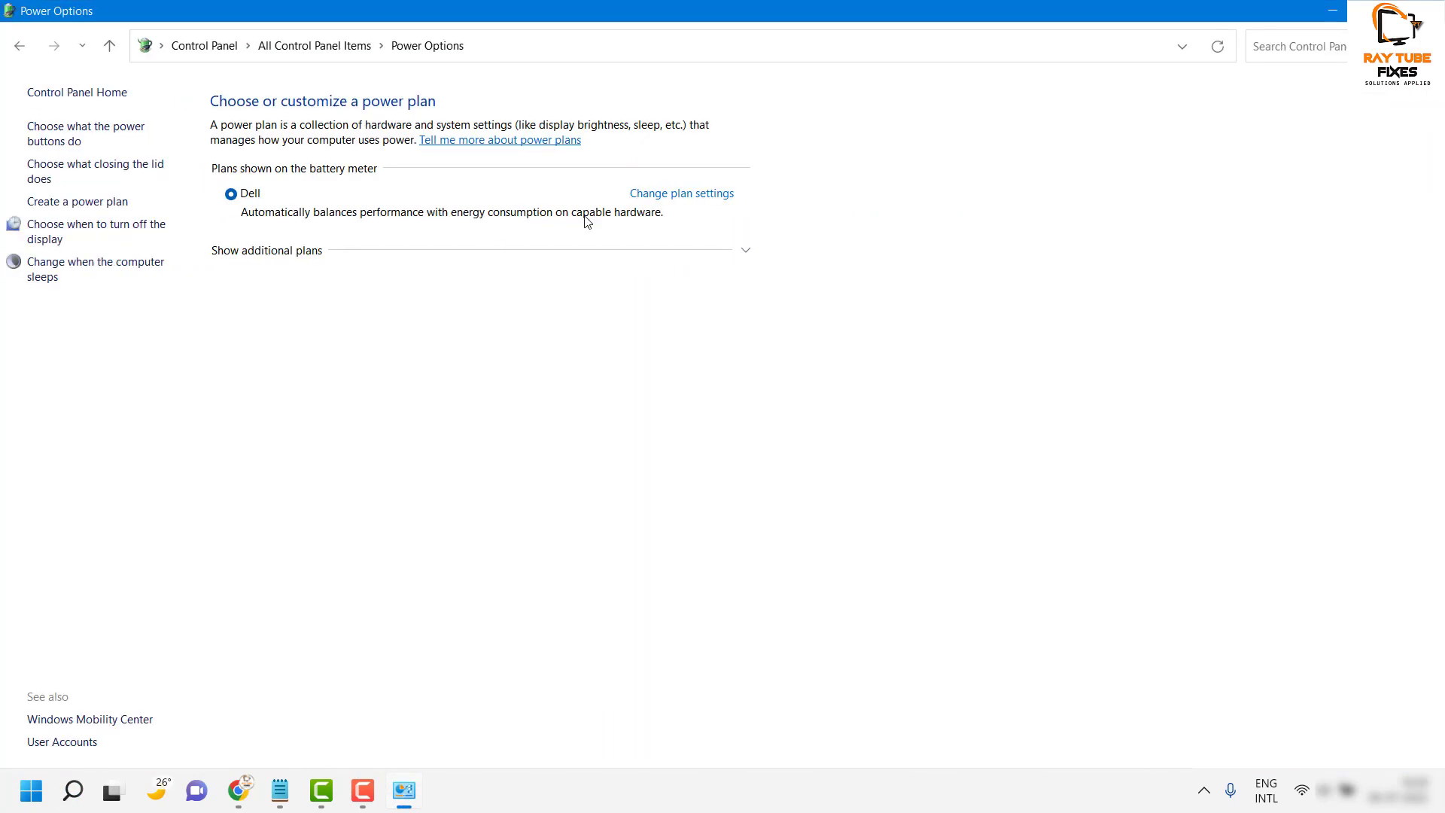
click(680, 193)
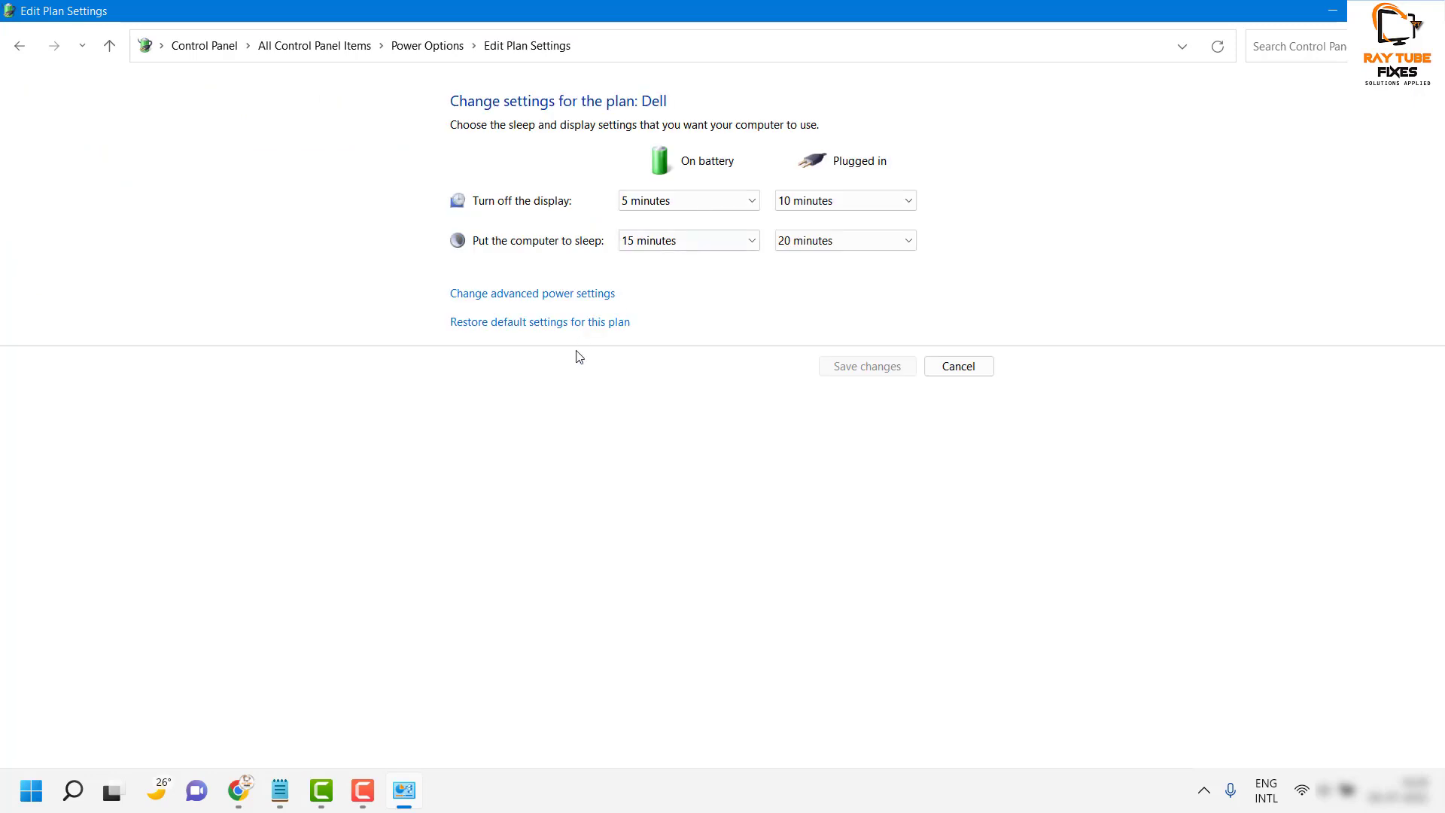
click(533, 293)
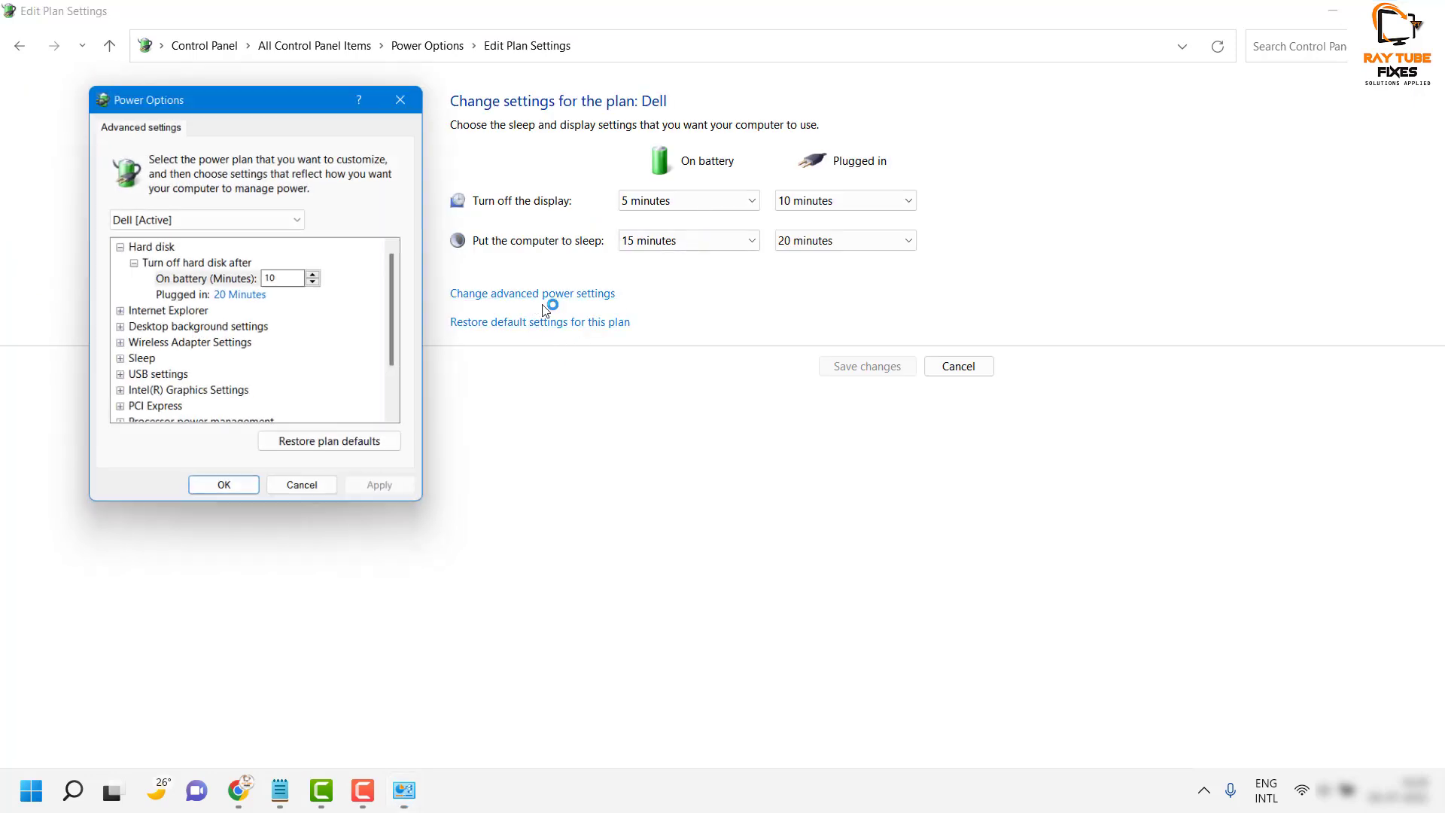